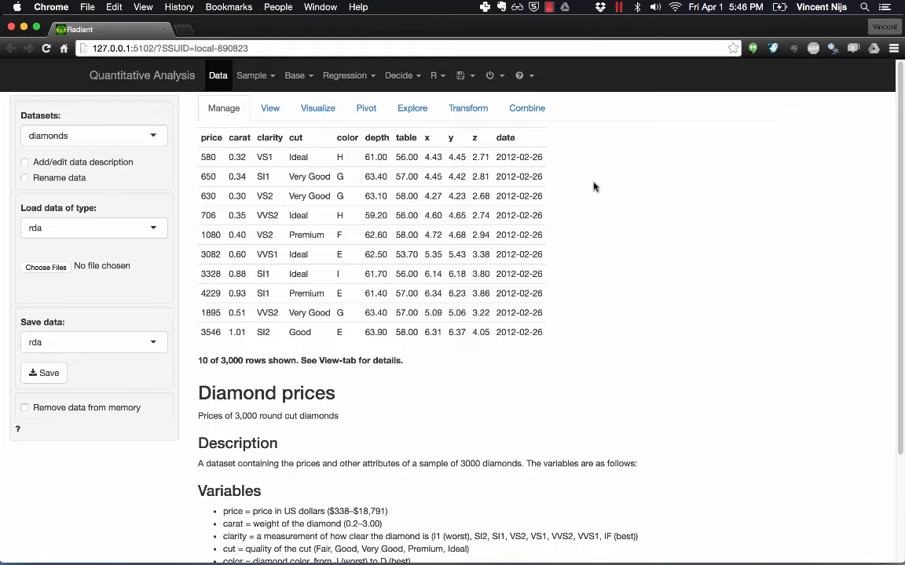
pyautogui.moveTo(575, 173)
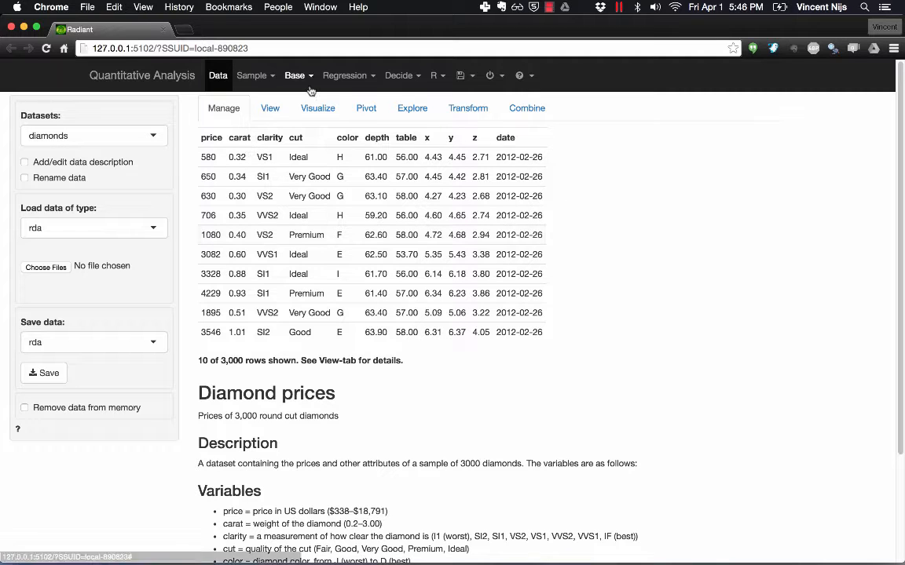
# Step: Estimate an OLS regression of price on carat, clarity, cut and color (R-squared 0.925)
pyautogui.click(346, 75)
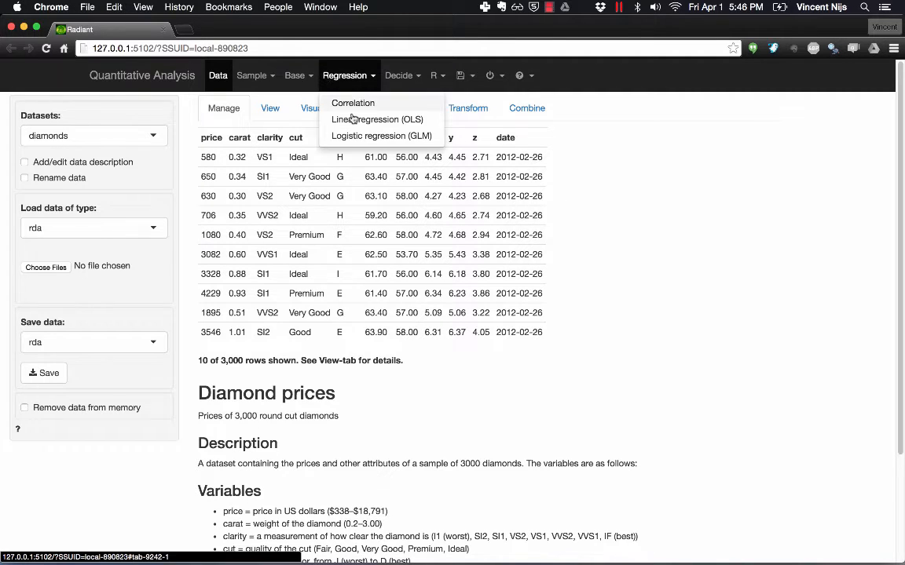
pyautogui.click(377, 119)
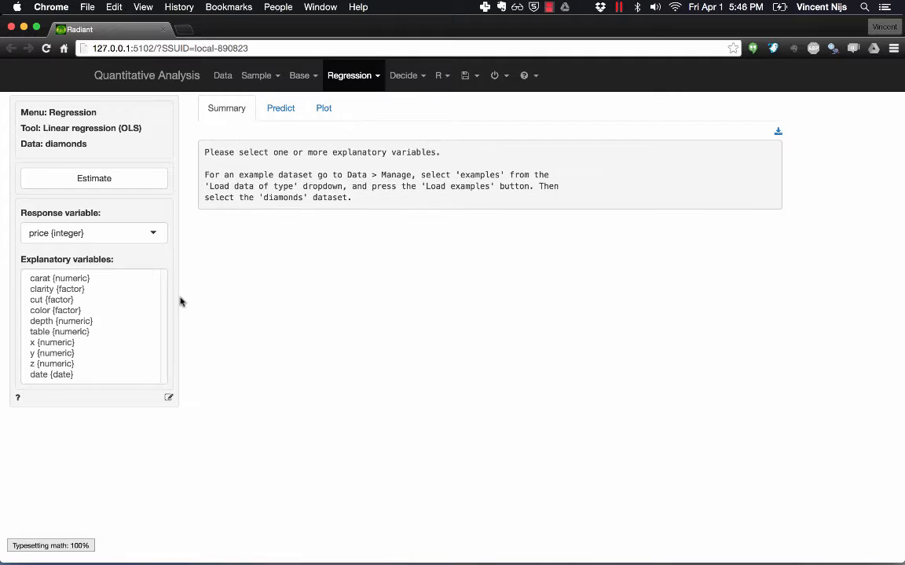
pyautogui.click(59, 278)
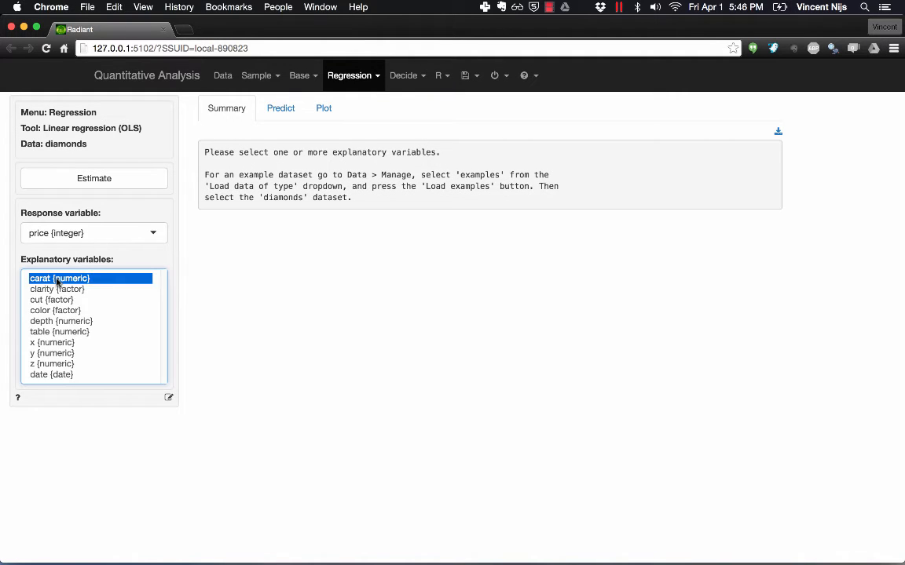
pyautogui.click(55, 311)
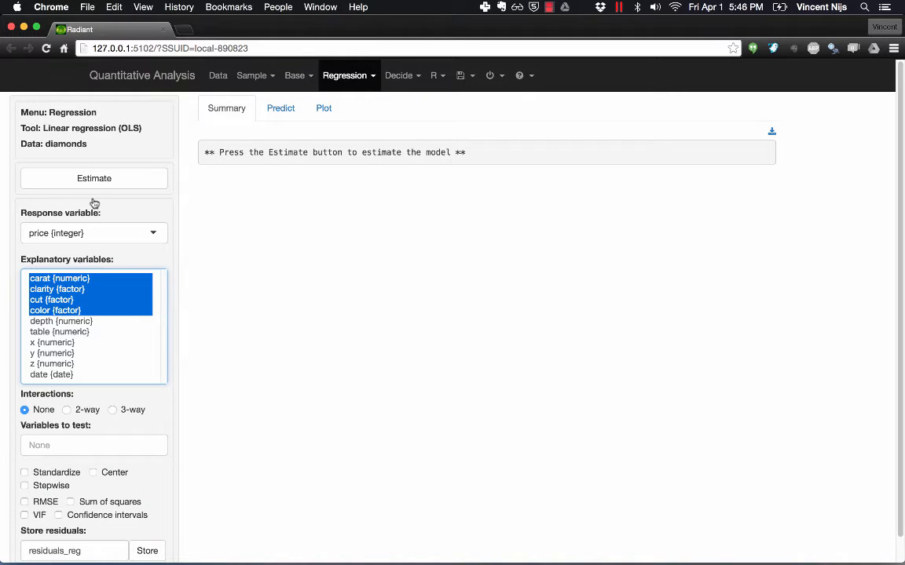
pyautogui.click(94, 179)
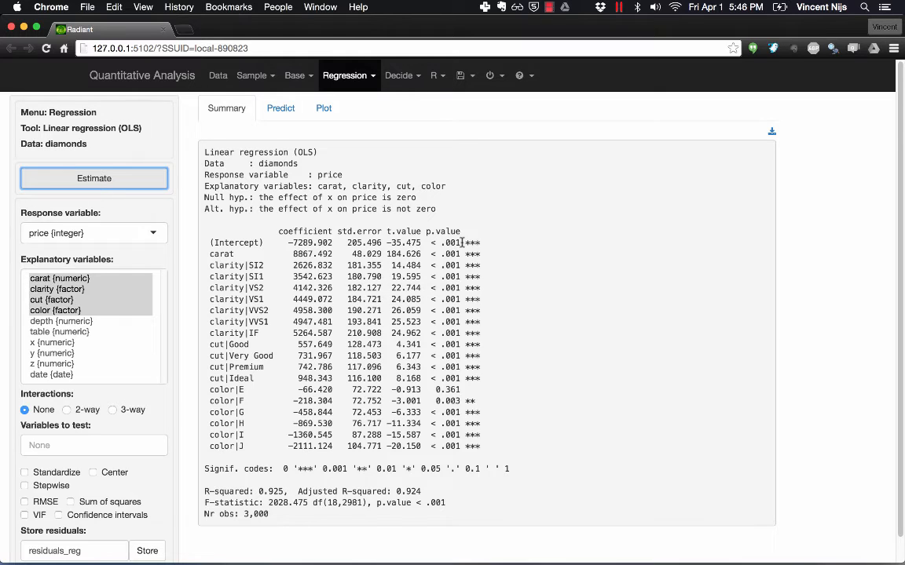
pyautogui.moveTo(484, 104)
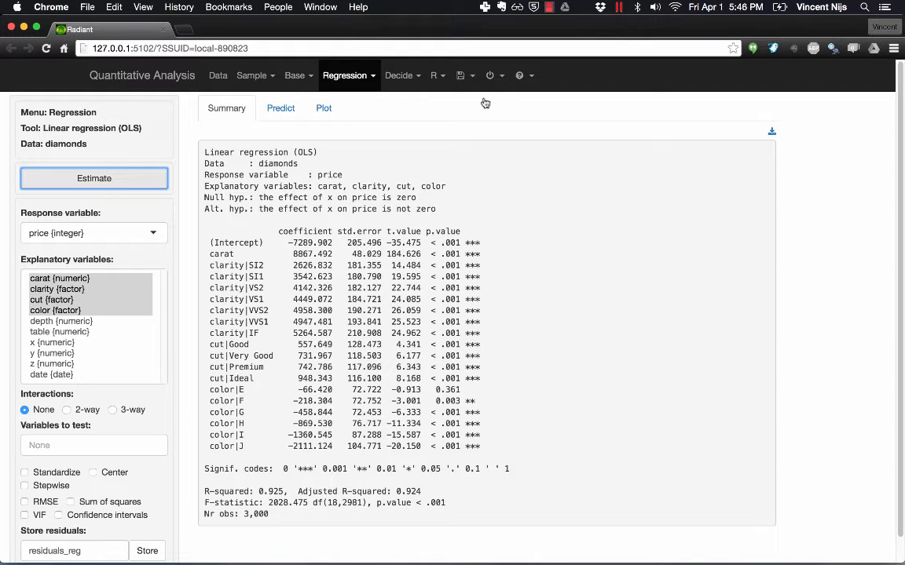
pyautogui.click(468, 75)
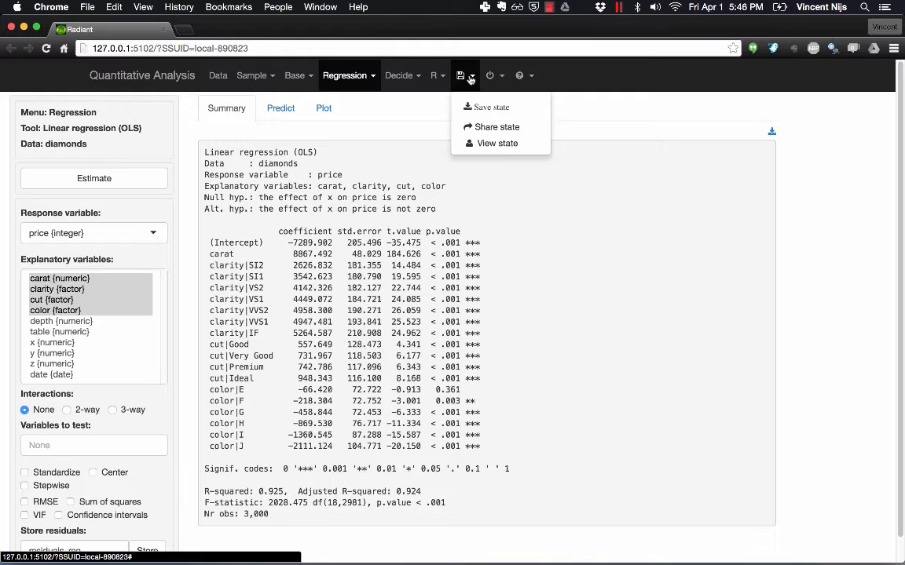
# Step: Bring up the R > Report editor with the sample R Markdown report
pyautogui.click(436, 76)
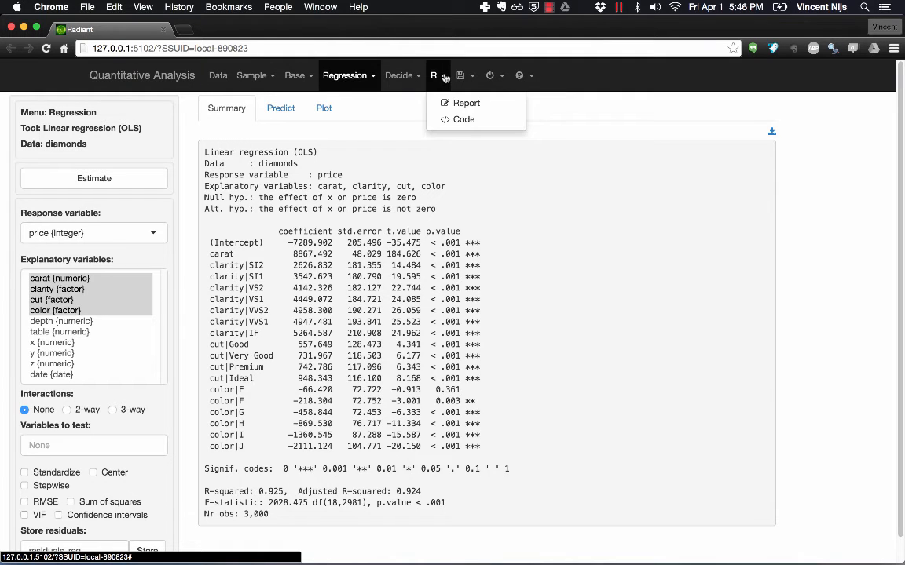
pyautogui.moveTo(465, 104)
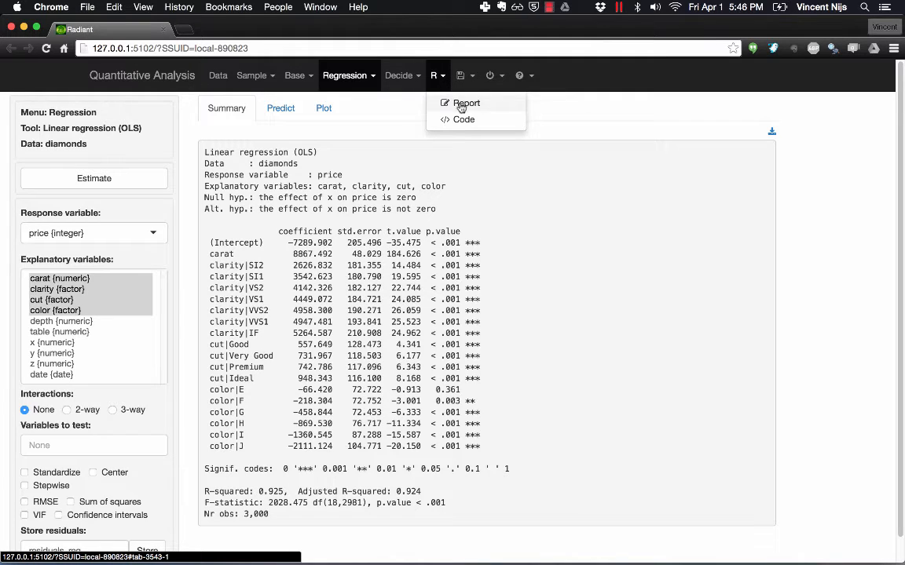
pyautogui.click(466, 103)
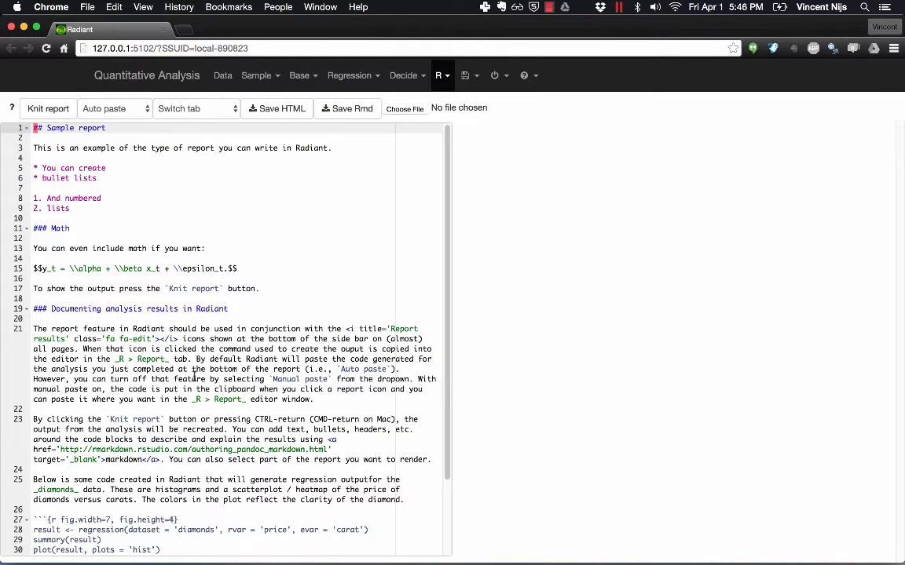
pyautogui.moveTo(242, 369)
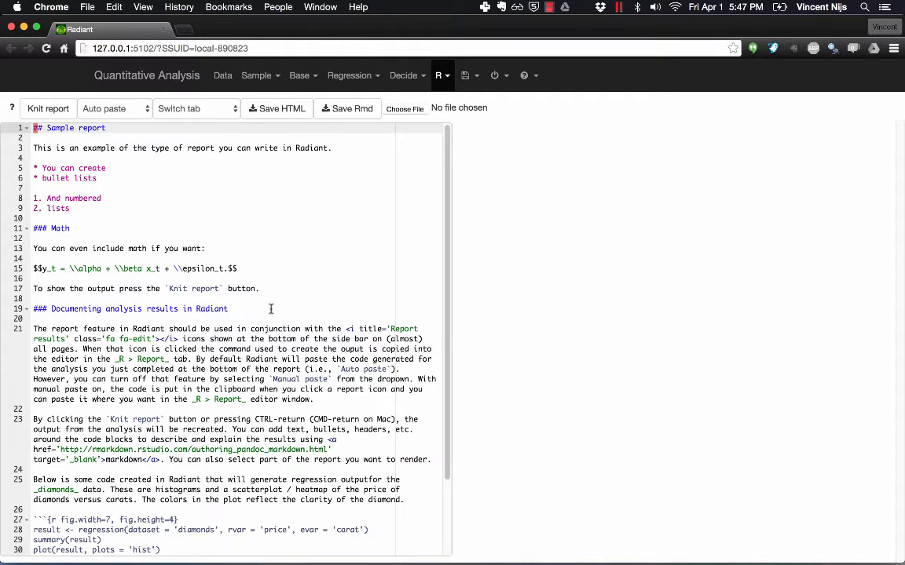
pyautogui.moveTo(266, 273)
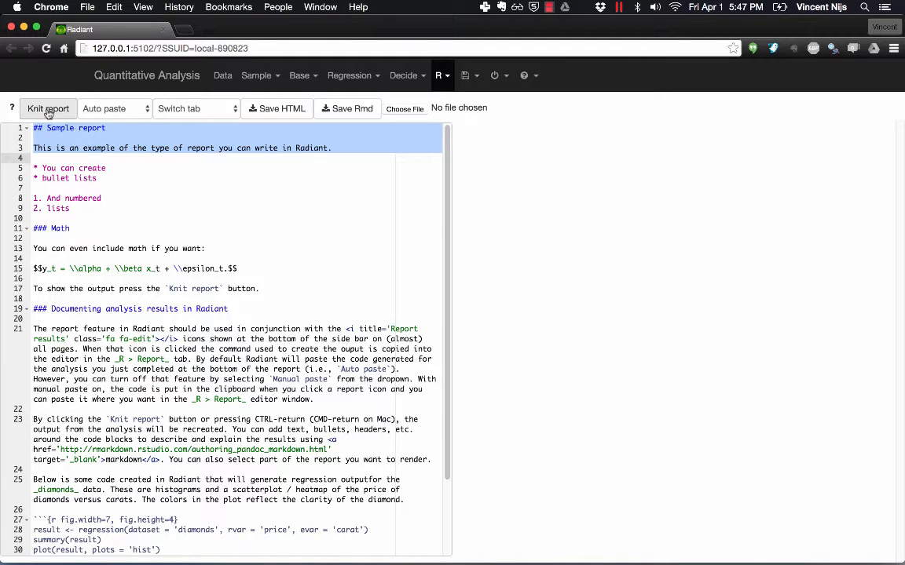
# Step: Knit the sample report so its 'Sample report' heading and intro render in the preview
pyautogui.click(47, 108)
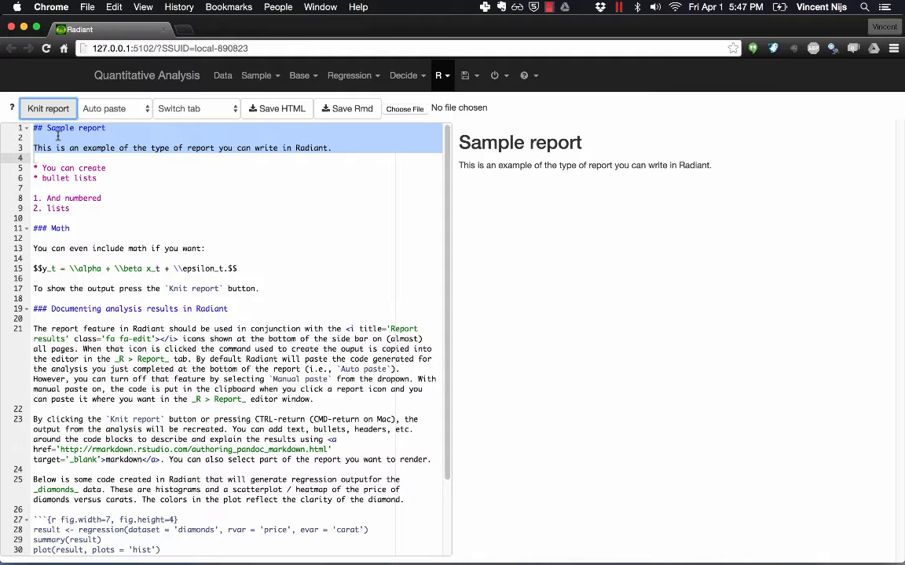
pyautogui.moveTo(547, 141)
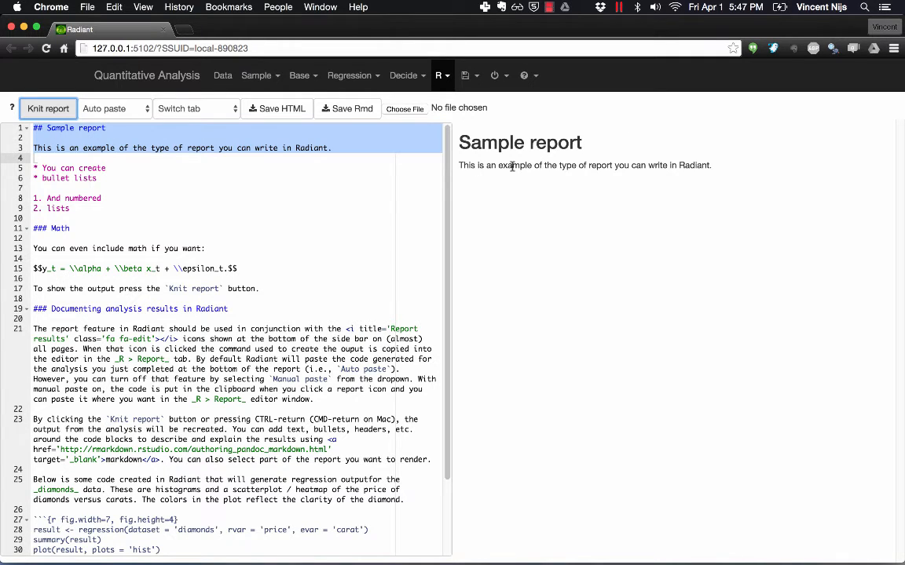
pyautogui.moveTo(441, 186)
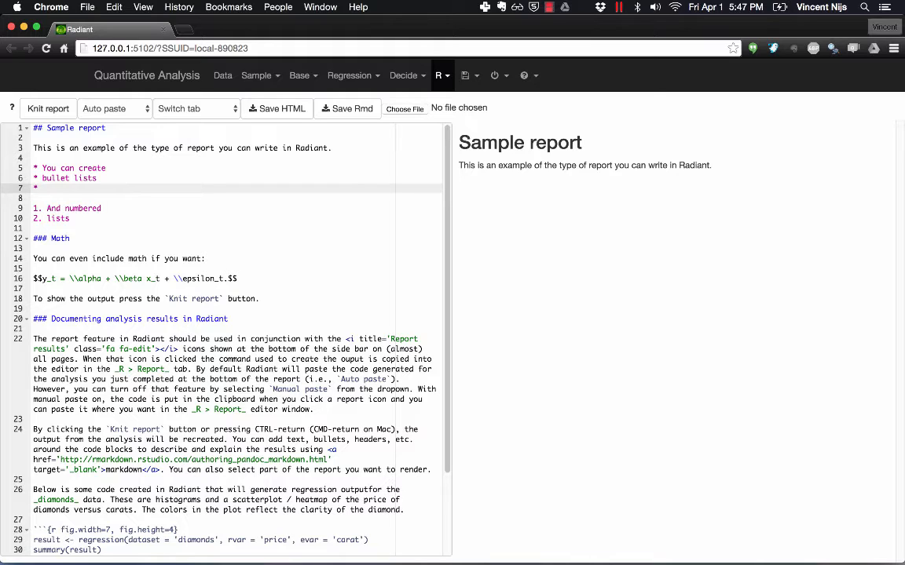
# Step: Add 'another bullet' and a third numbered 'another item' to the lists and preview them
pyautogui.write('no')
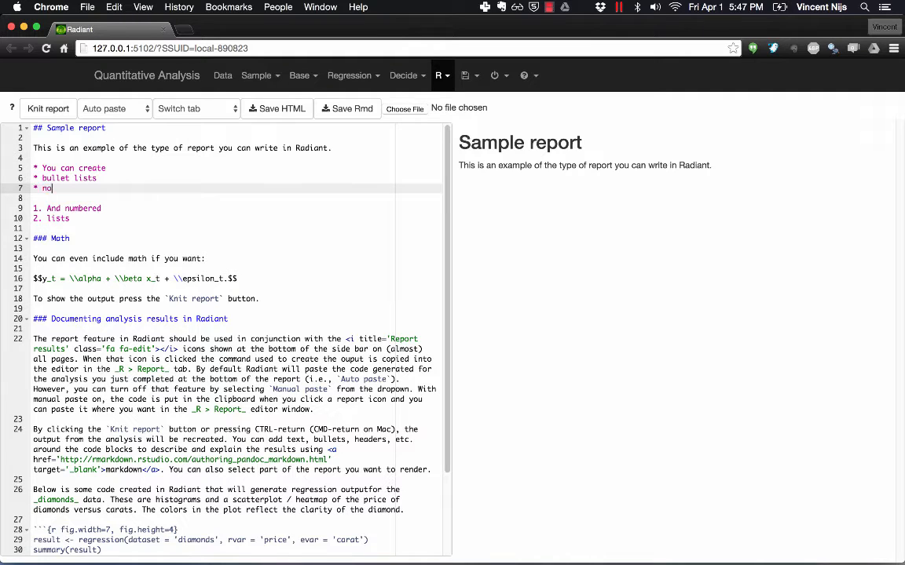
pyautogui.write('another bullet')
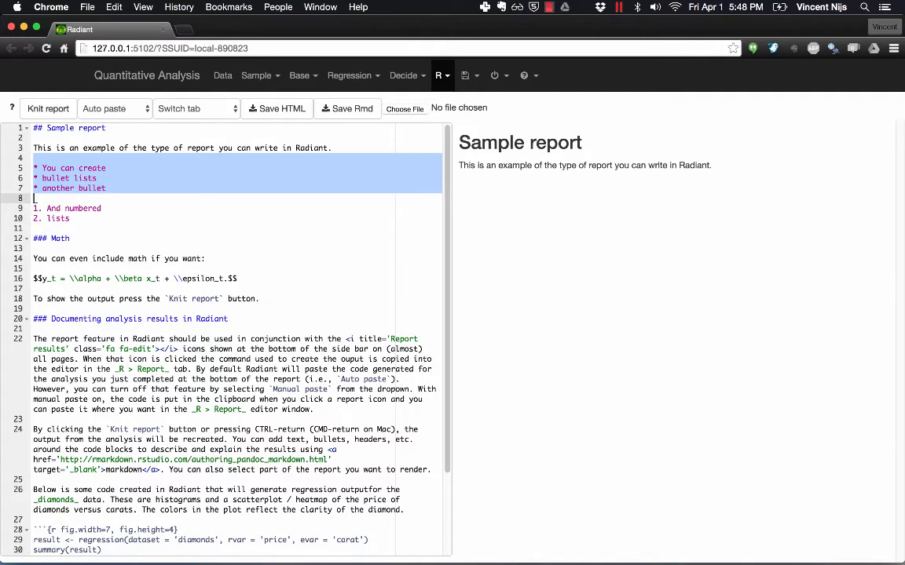
pyautogui.click(48, 108)
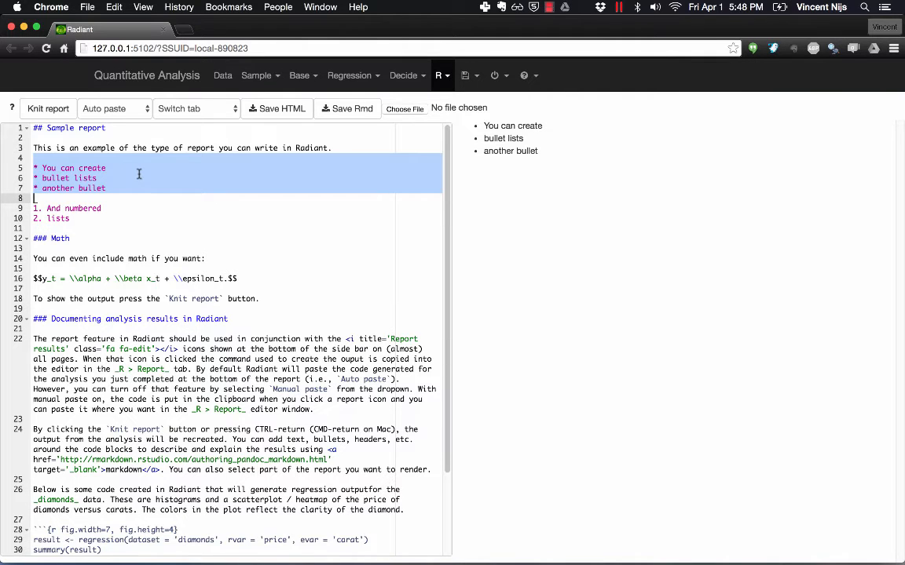
pyautogui.click(47, 109)
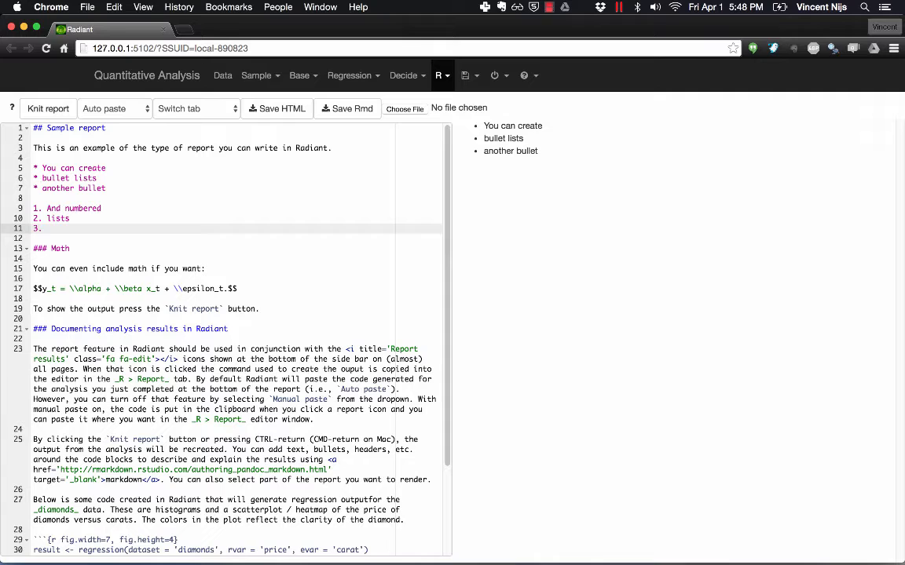
pyautogui.write('another item')
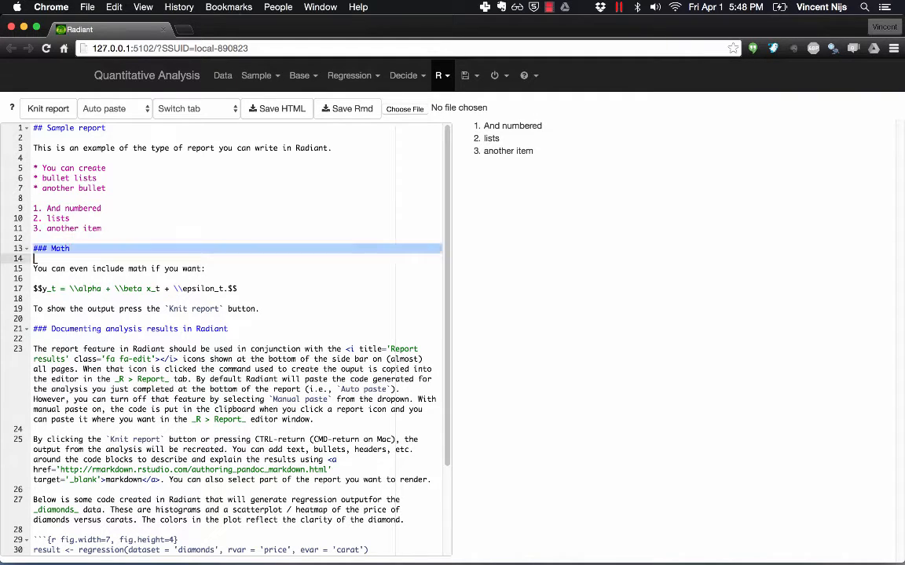
# Step: Render the regression chunk so the preview shows price-on-carat output and histograms
pyautogui.click(47, 108)
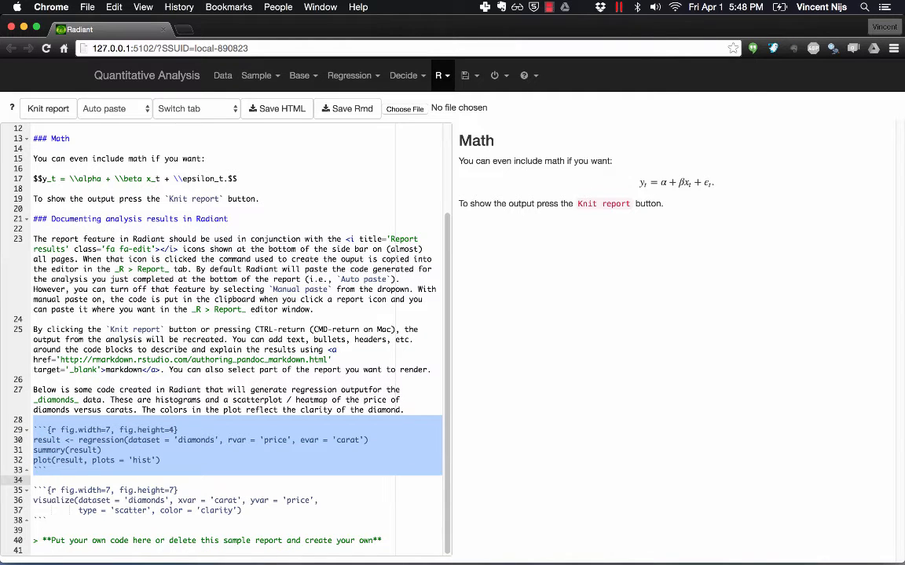
pyautogui.click(47, 109)
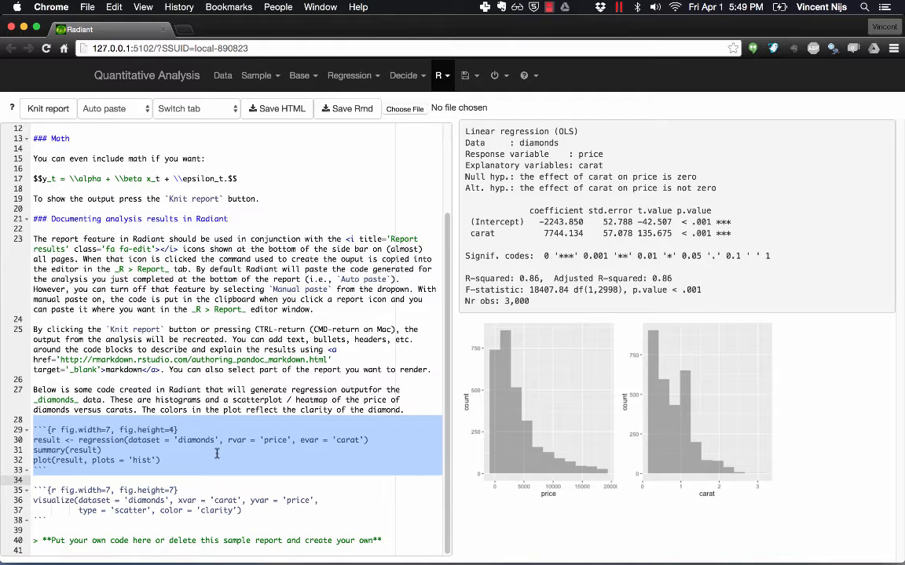
pyautogui.click(91, 451)
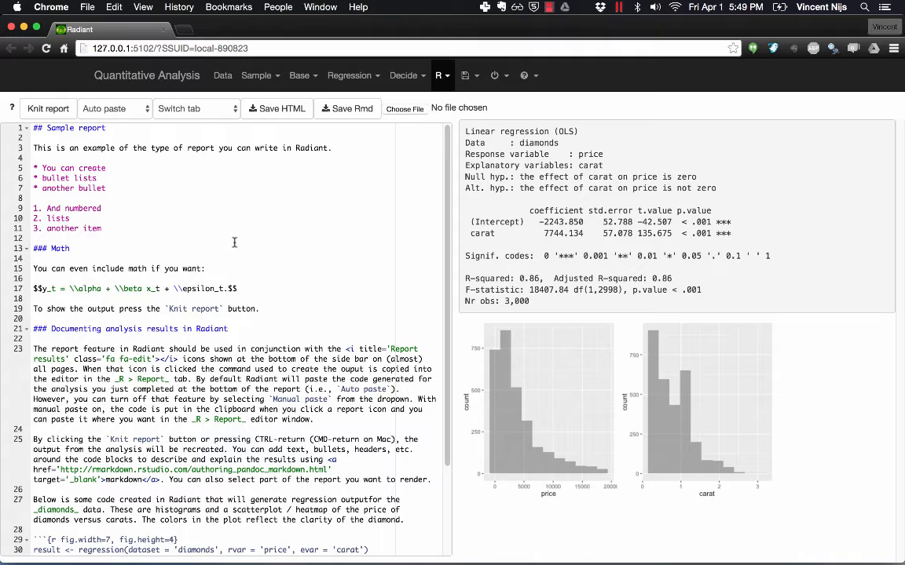
# Step: Build a Data > Pivot of clarity by color for diamonds with Show plot enabled
pyautogui.click(223, 75)
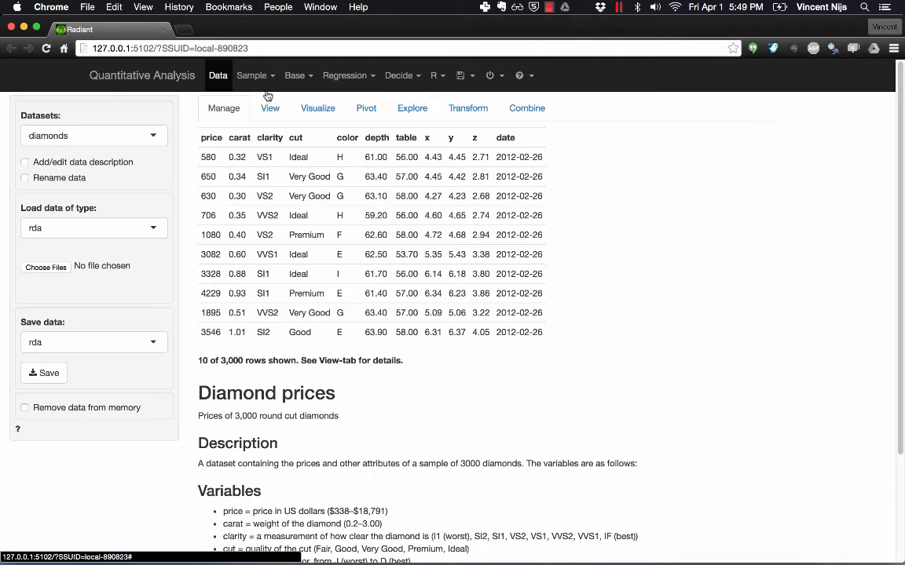
pyautogui.click(365, 106)
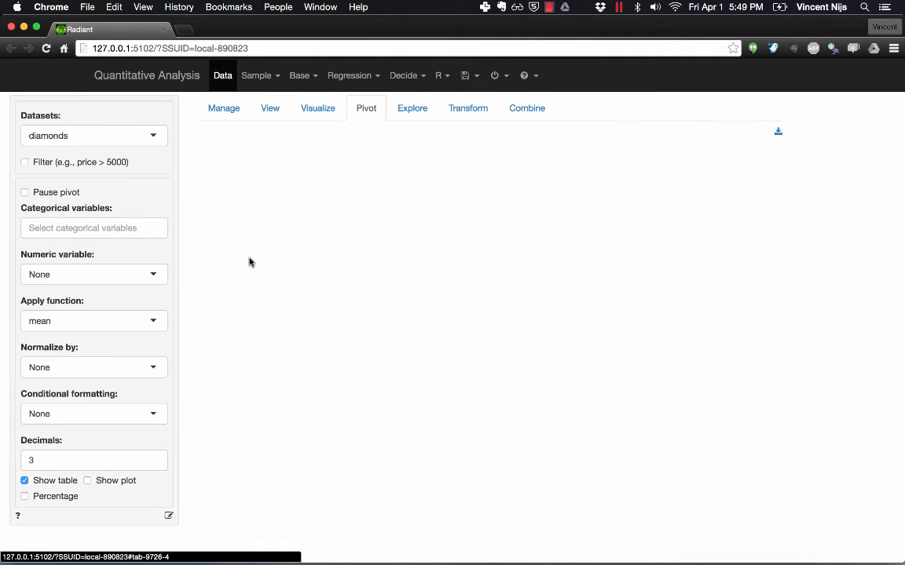
pyautogui.click(95, 228)
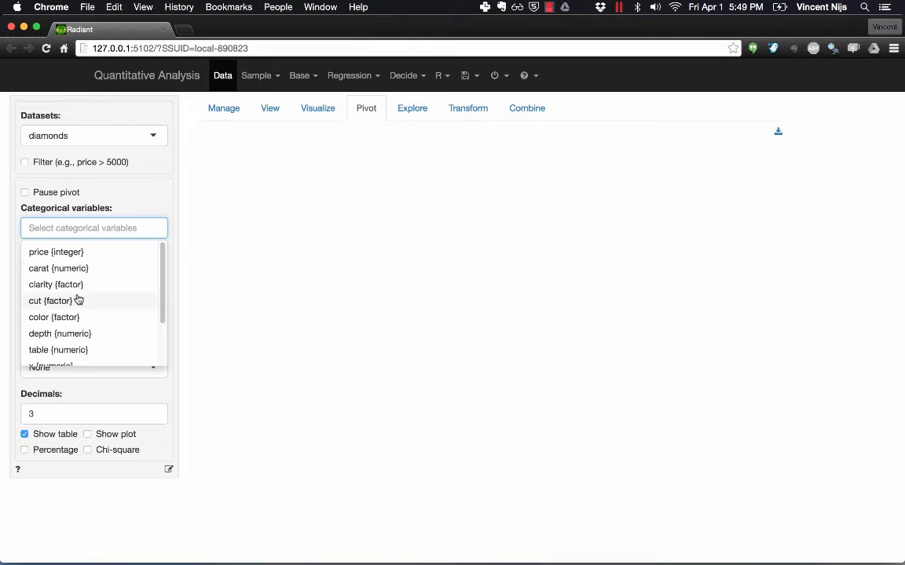
pyautogui.click(57, 284)
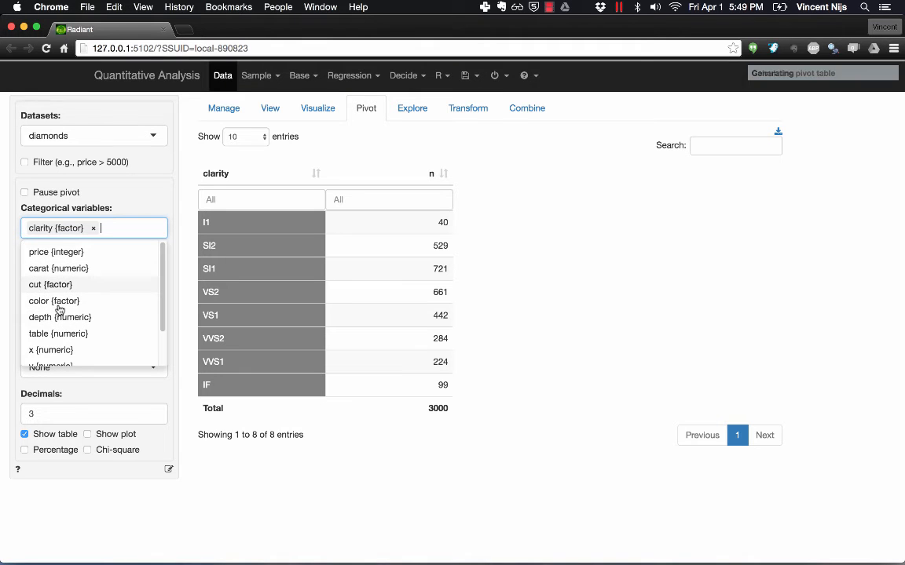
pyautogui.click(53, 302)
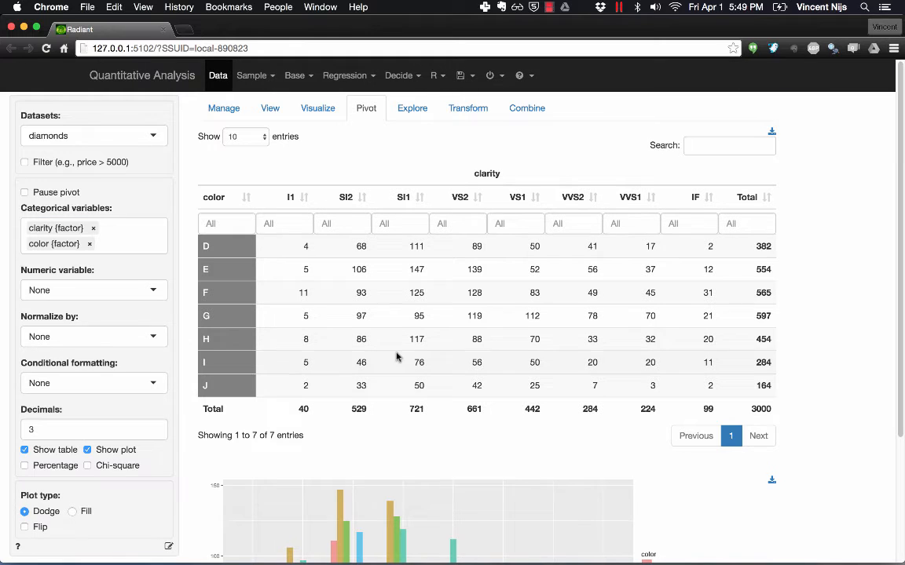
pyautogui.scroll(-3)
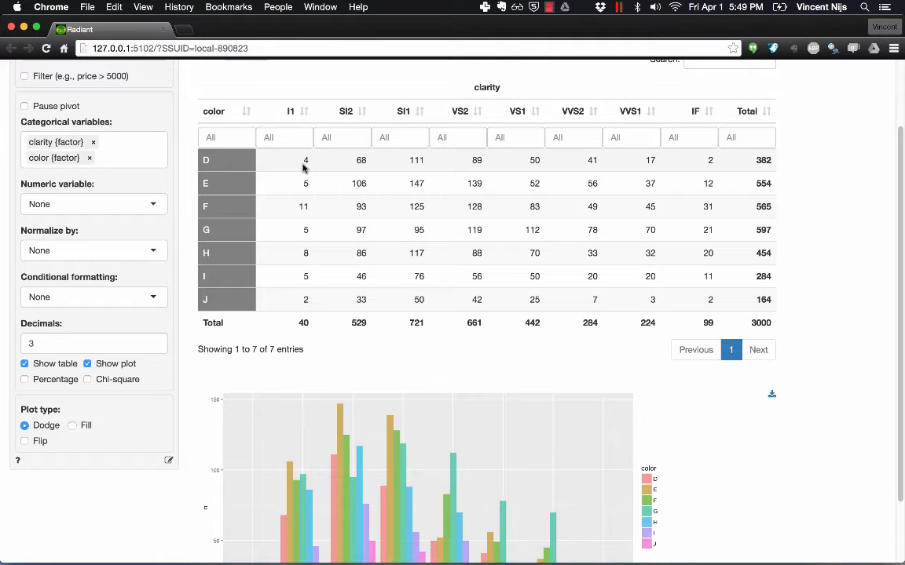
pyautogui.scroll(-3)
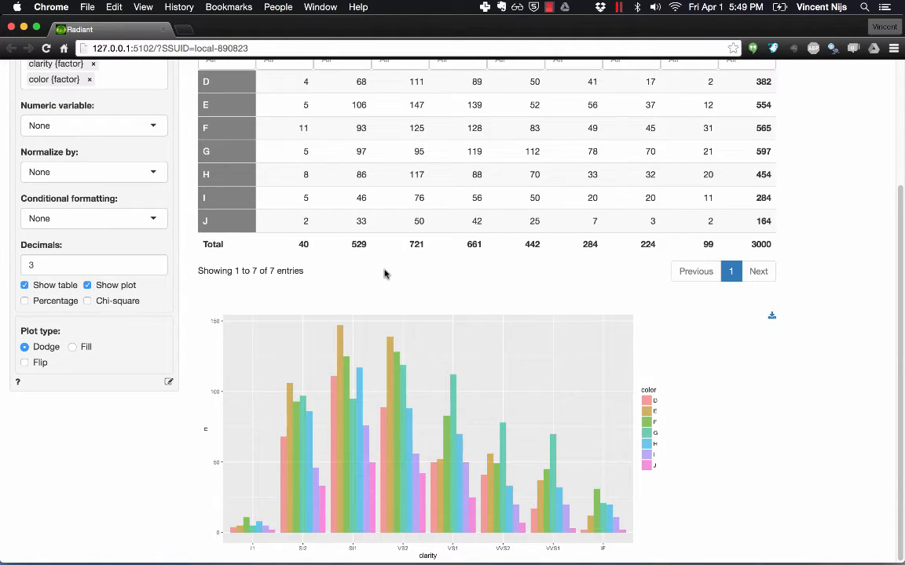
pyautogui.moveTo(433, 293)
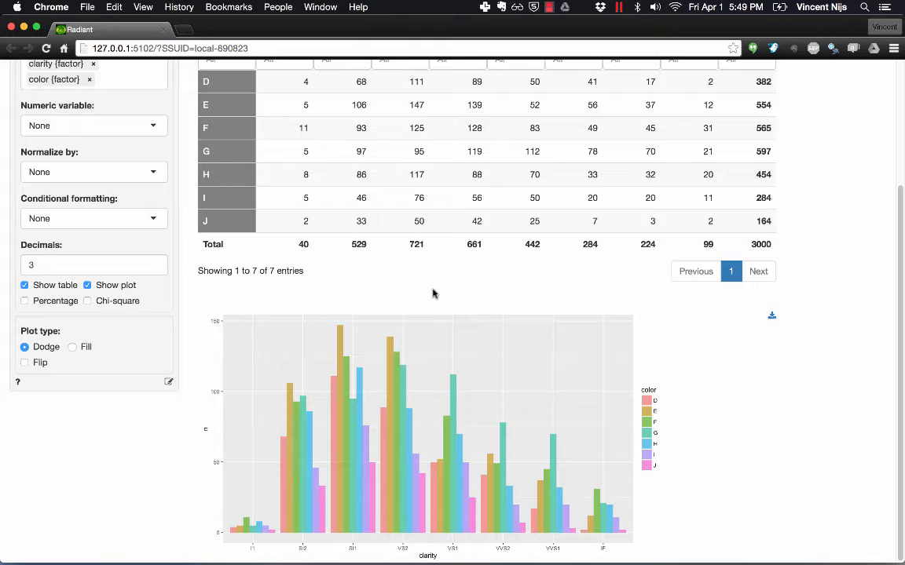
pyautogui.moveTo(451, 294)
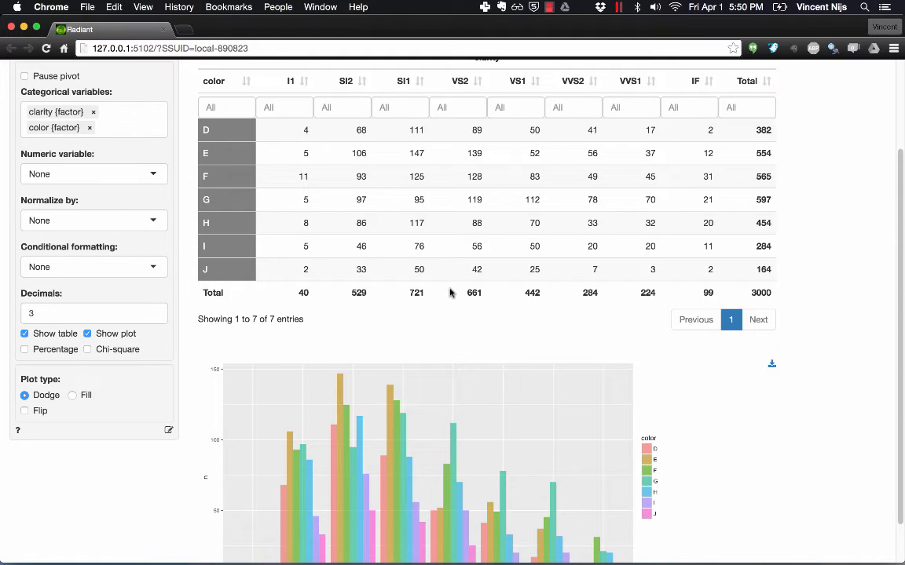
pyautogui.moveTo(168, 431)
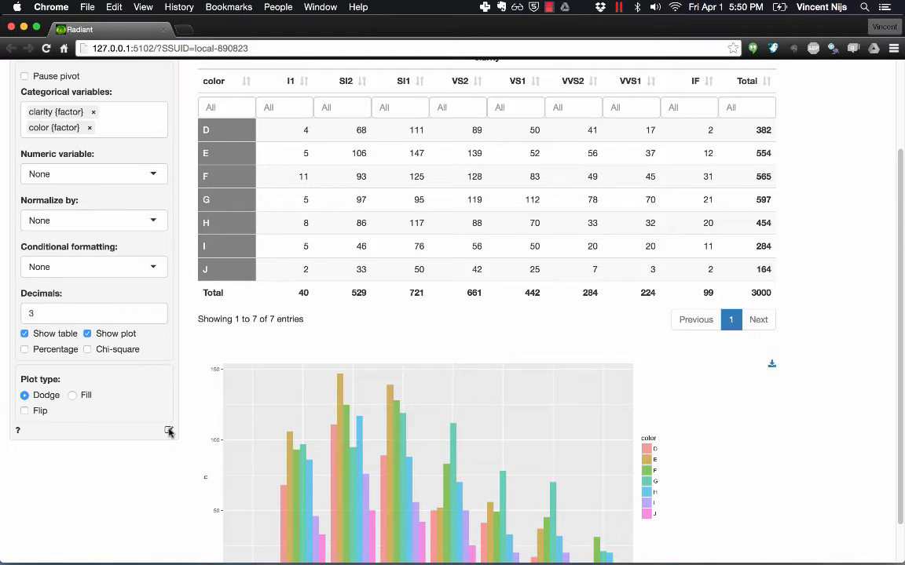
pyautogui.moveTo(168, 432)
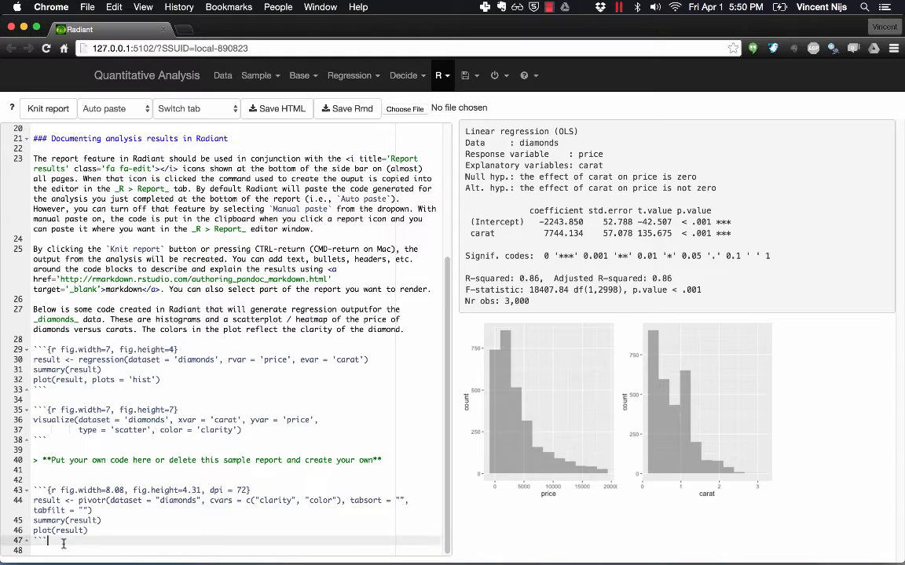
# Step: Select the pasted pivot code chunk in the report and knit it with its bar chart
pyautogui.moveTo(33, 490); pyautogui.dragTo(48, 540)
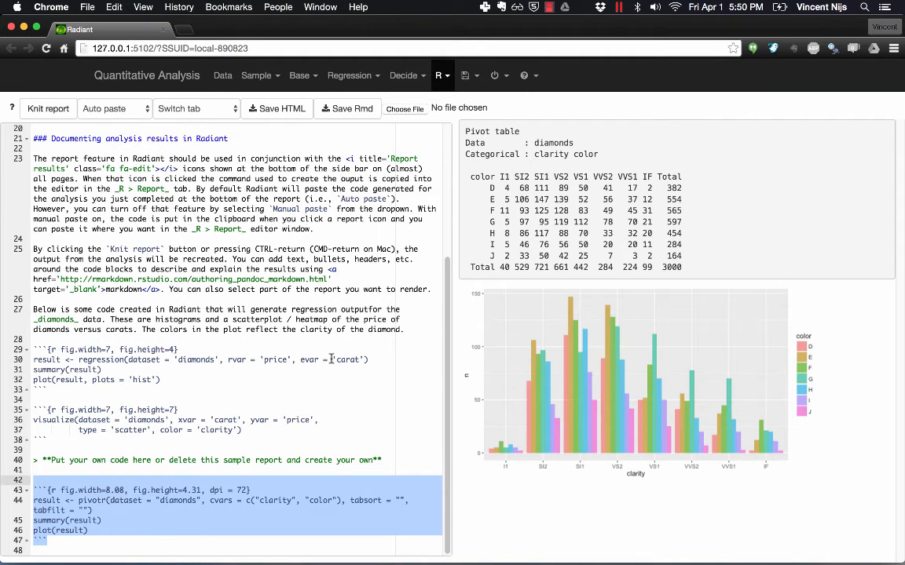
pyautogui.click(223, 75)
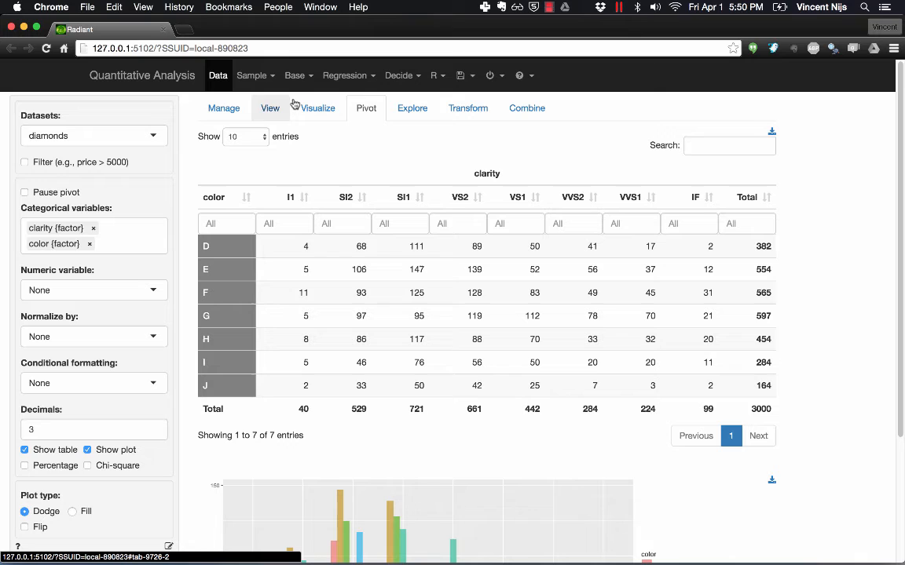
# Step: Make a line plot of mean carat across color with separate lines per cut, sent to the report
pyautogui.click(317, 107)
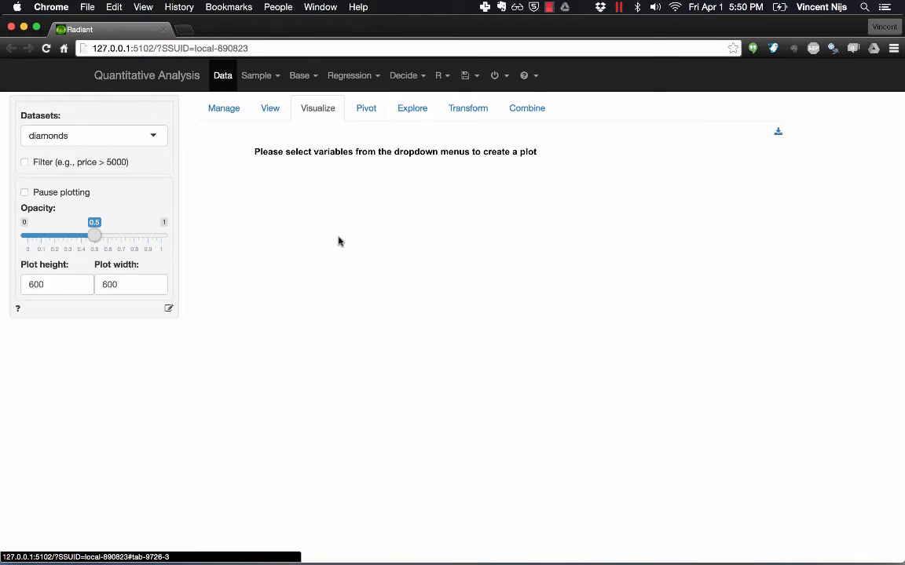
pyautogui.click(95, 228)
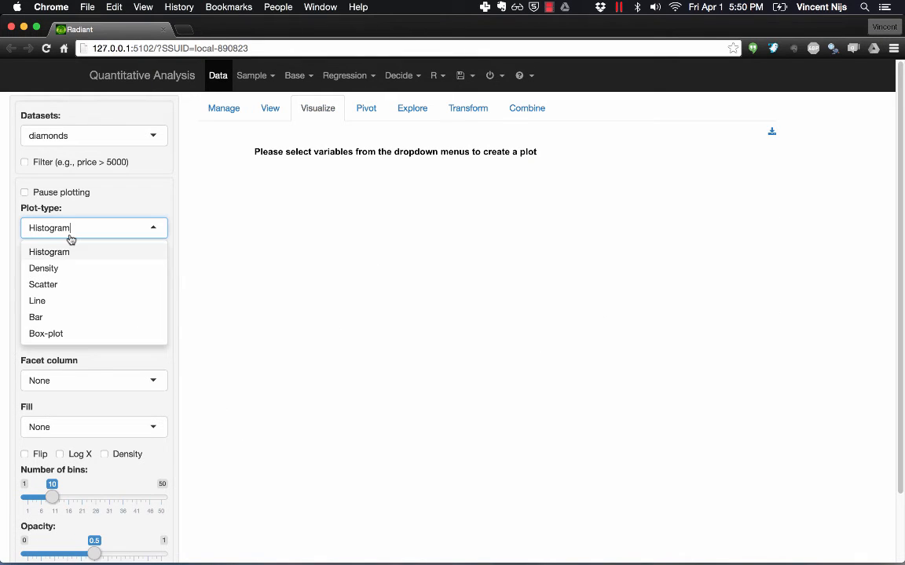
pyautogui.moveTo(88, 307)
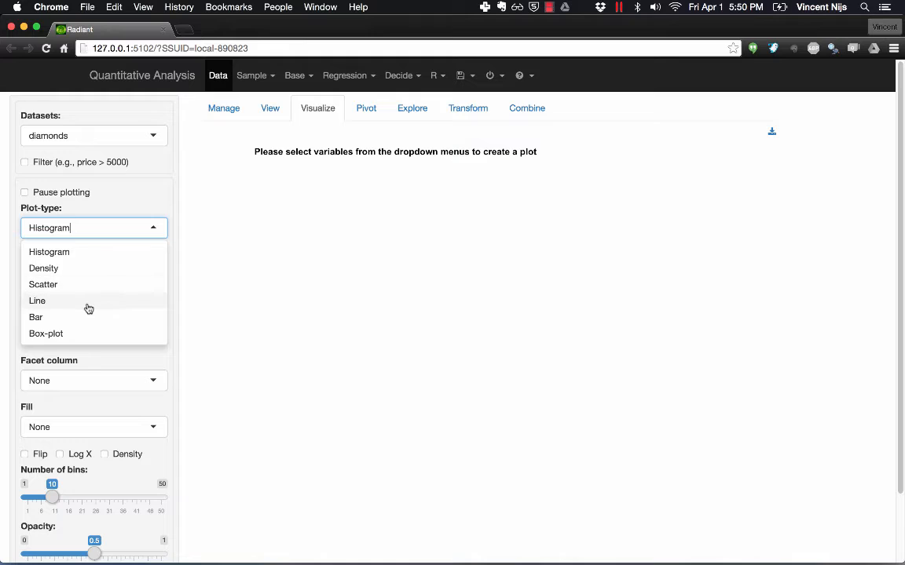
pyautogui.click(38, 302)
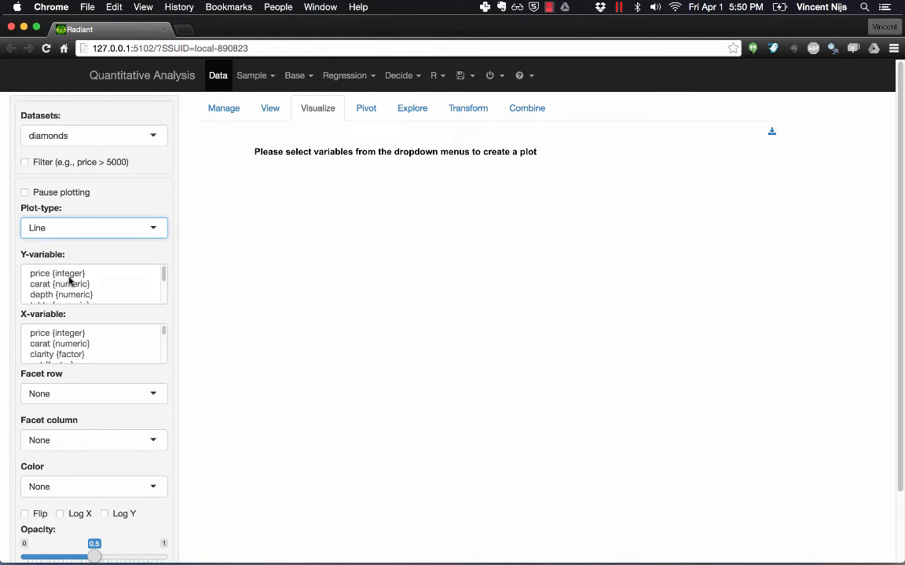
pyautogui.click(60, 284)
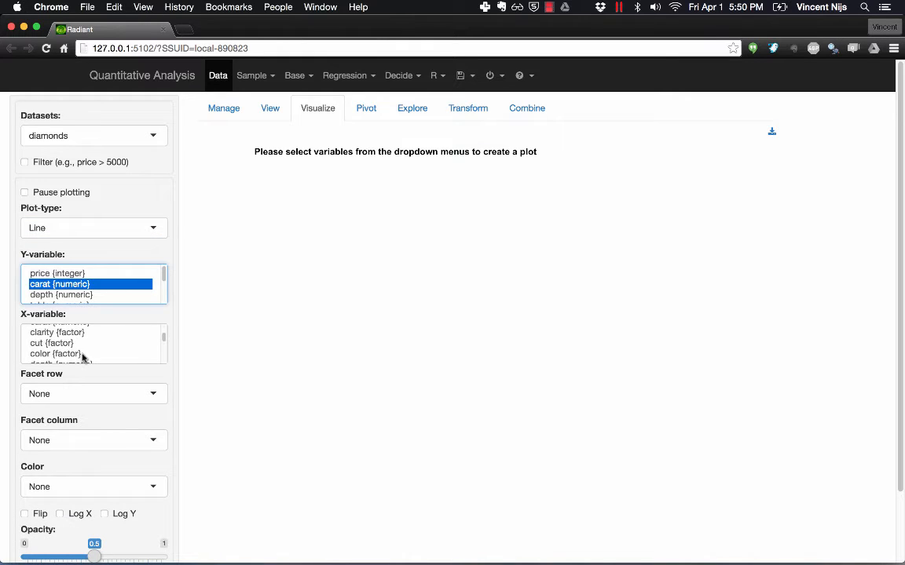
pyautogui.click(55, 355)
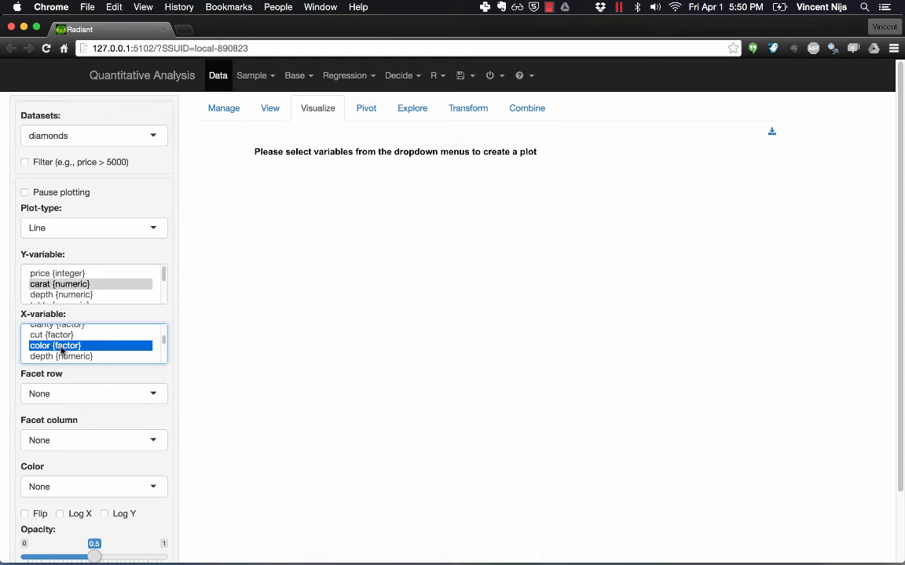
pyautogui.click(54, 345)
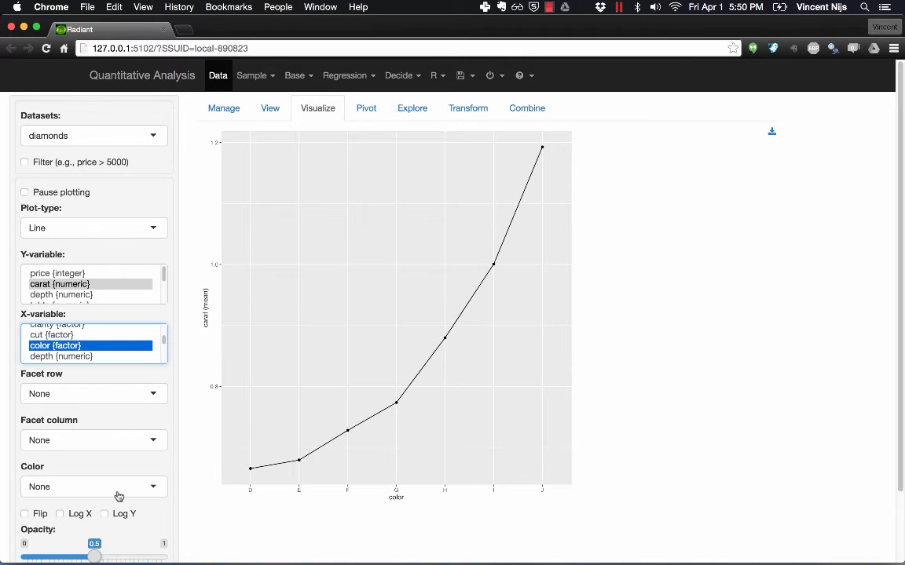
pyautogui.click(94, 487)
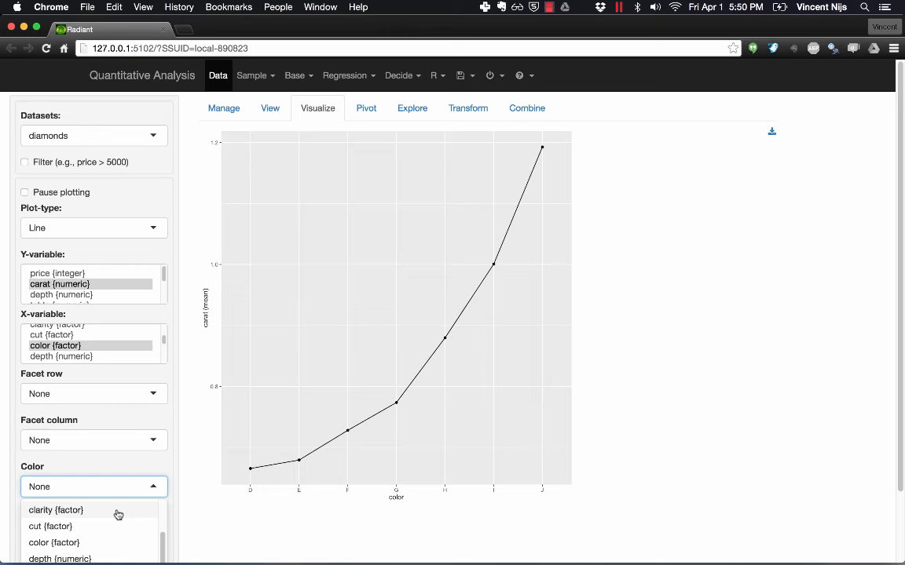
pyautogui.click(50, 526)
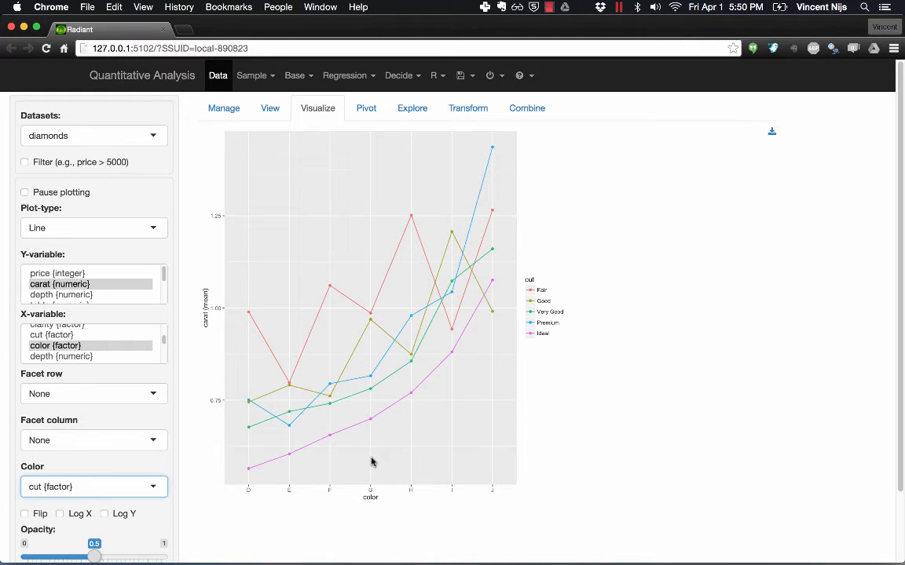
pyautogui.scroll(-3)
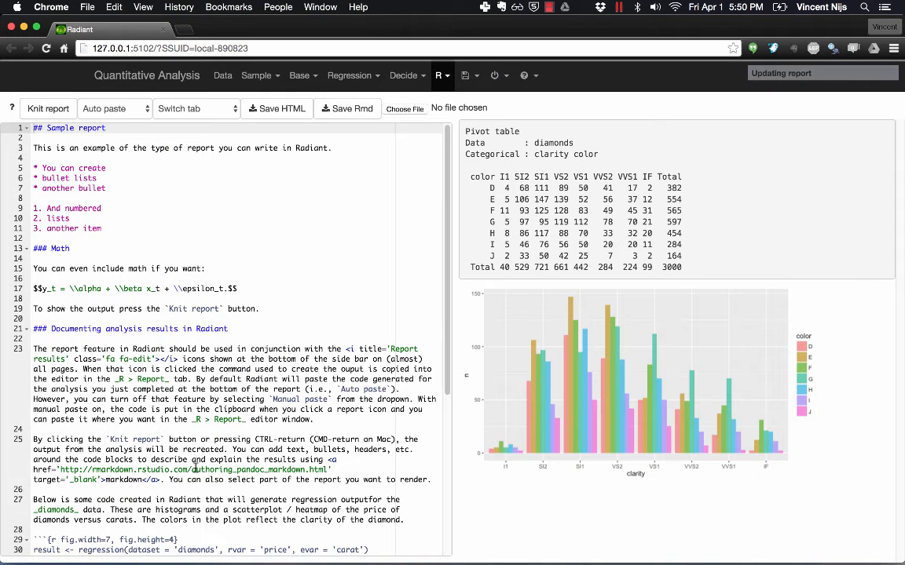
# Step: Knit the new line-plot chunk so the report shows mean carat by color split by cut
pyautogui.scroll(-3)
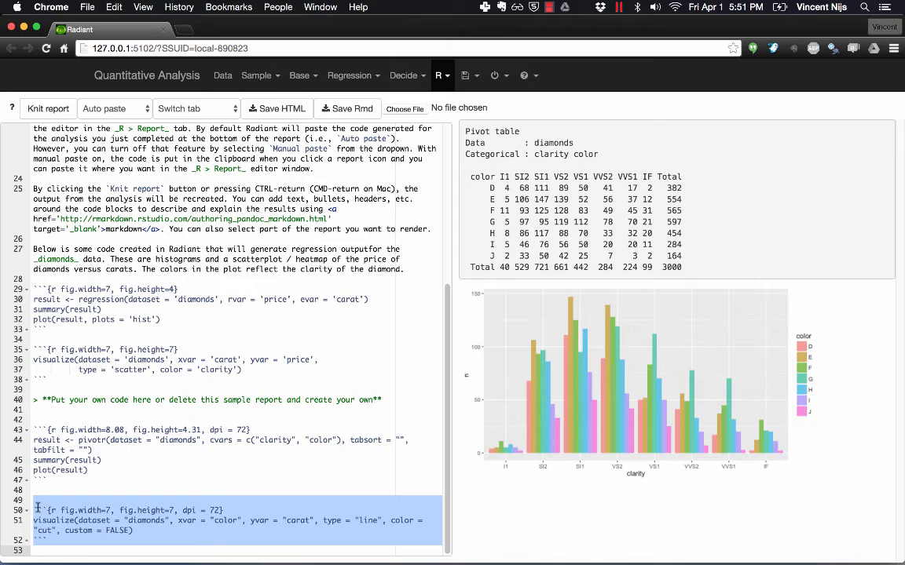
pyautogui.click(47, 109)
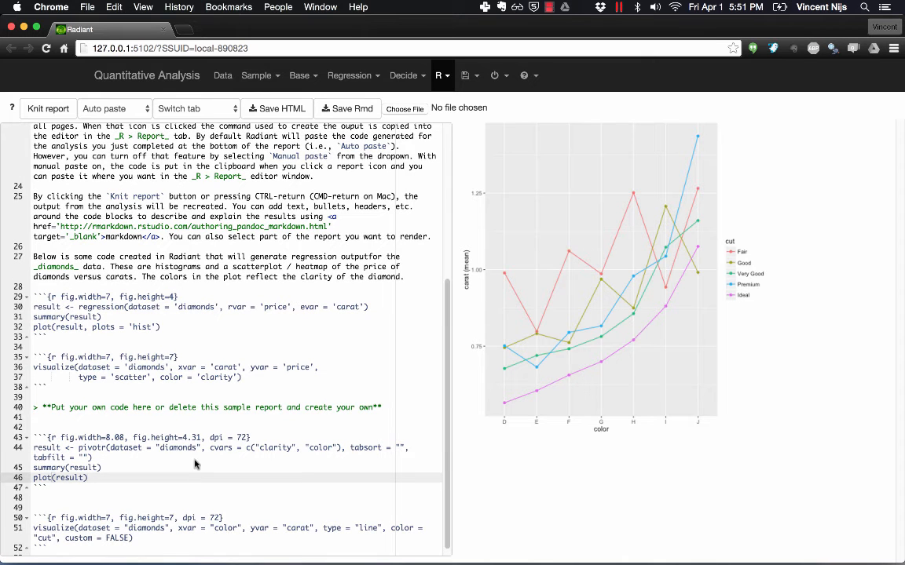
pyautogui.click(352, 76)
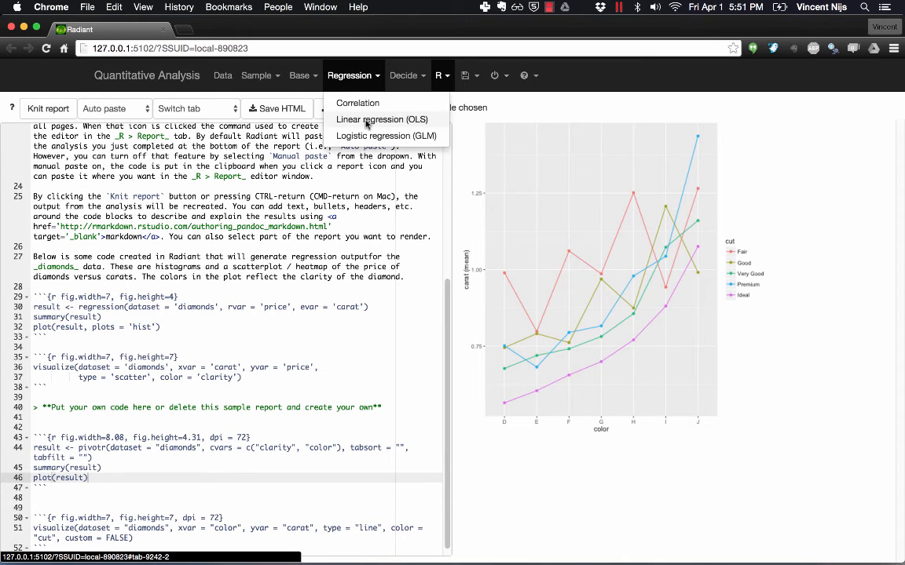
# Step: Paste the diamonds OLS regression code chunk into the report via Report results
pyautogui.click(380, 120)
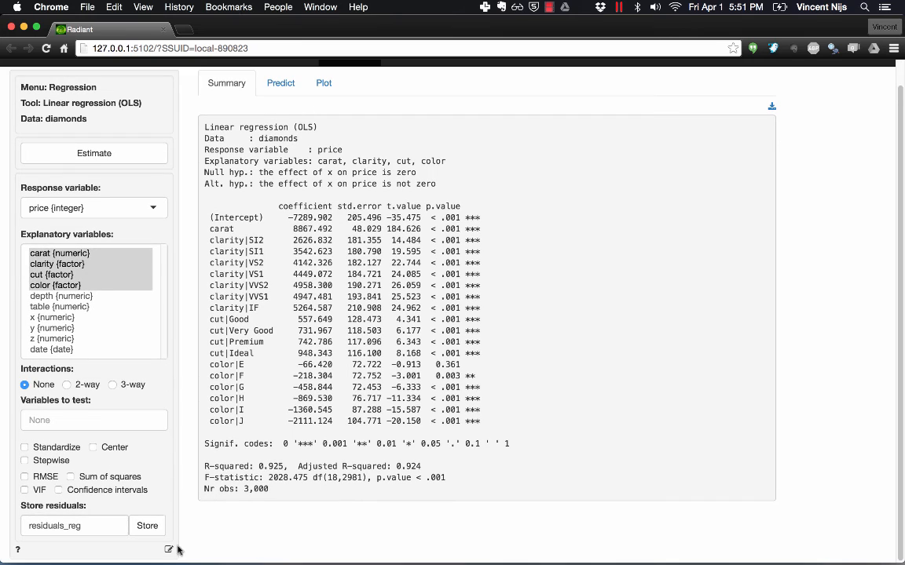
pyautogui.moveTo(170, 548)
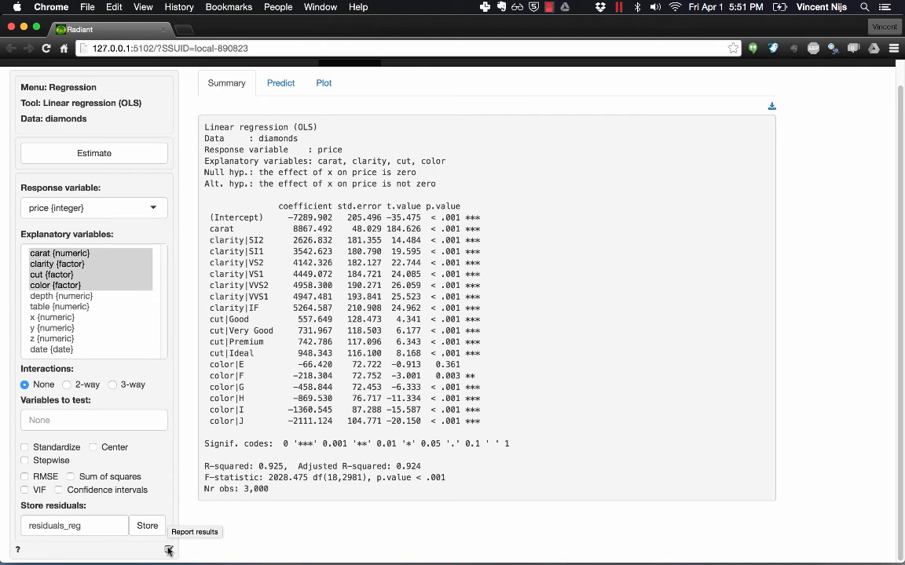
pyautogui.click(166, 550)
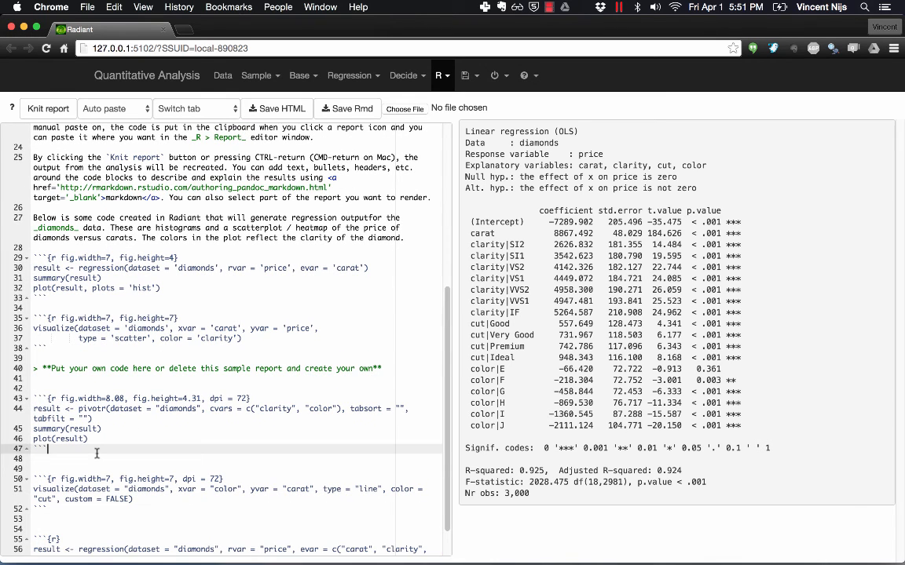
# Step: Add a test line 'kjdlkfjdlj' to the report and save the app state for a new session
pyautogui.write('kjdlkfjdlj')
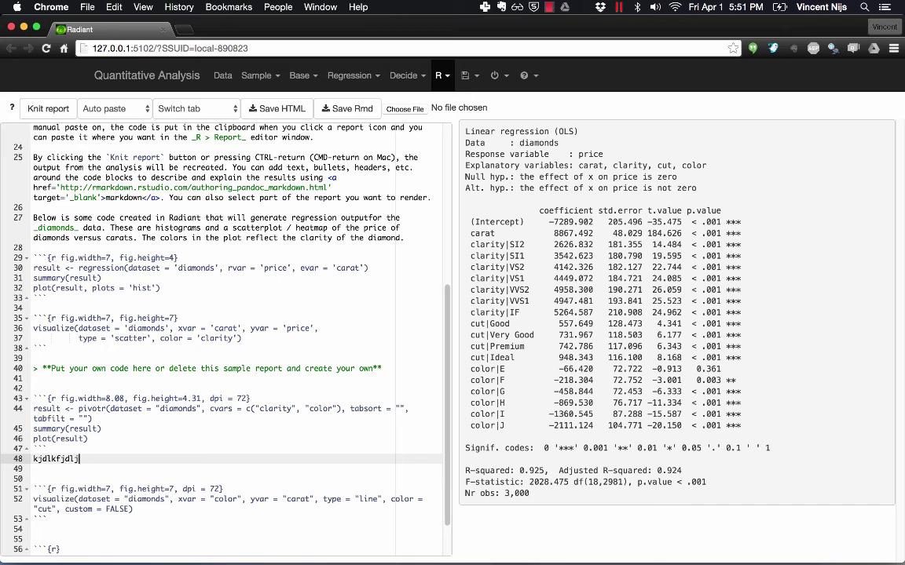
pyautogui.moveTo(322, 330)
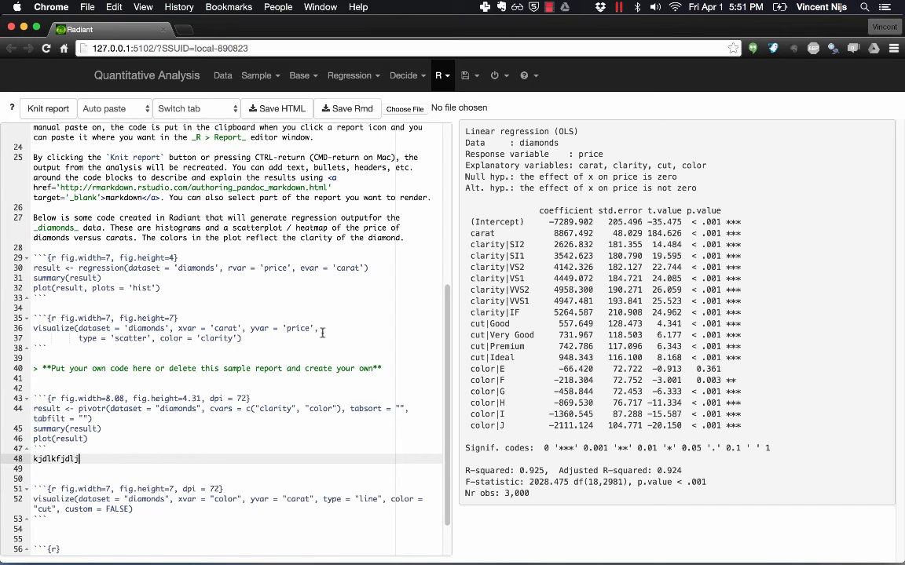
pyautogui.moveTo(393, 238)
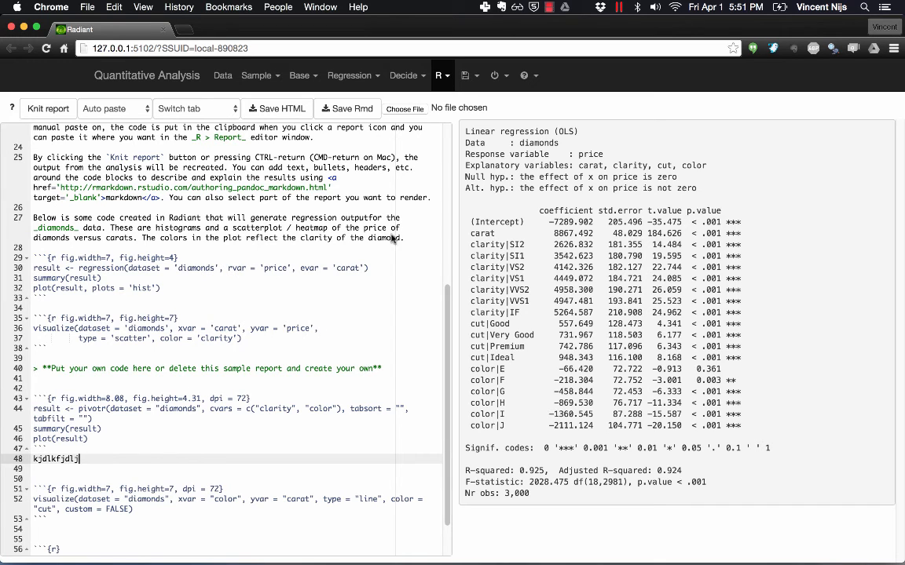
pyautogui.click(469, 75)
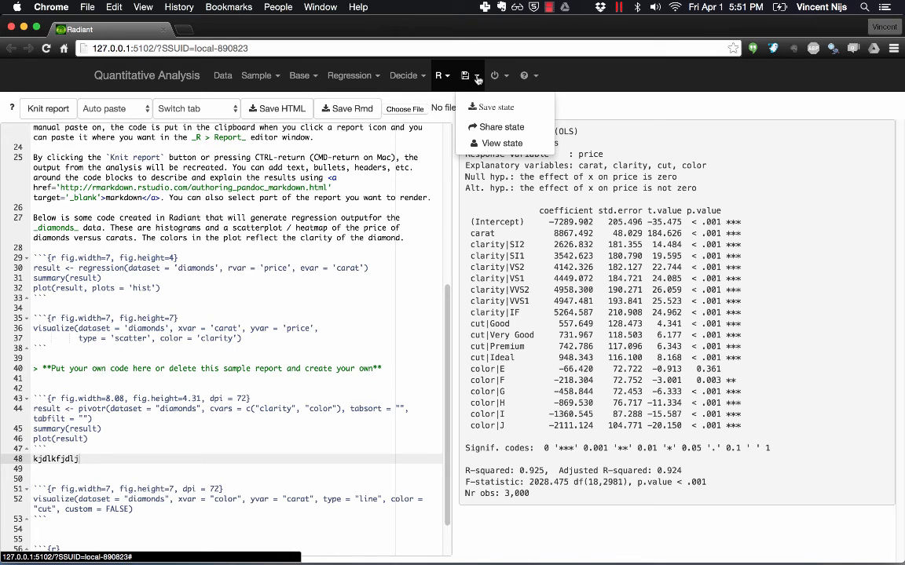
pyautogui.click(351, 76)
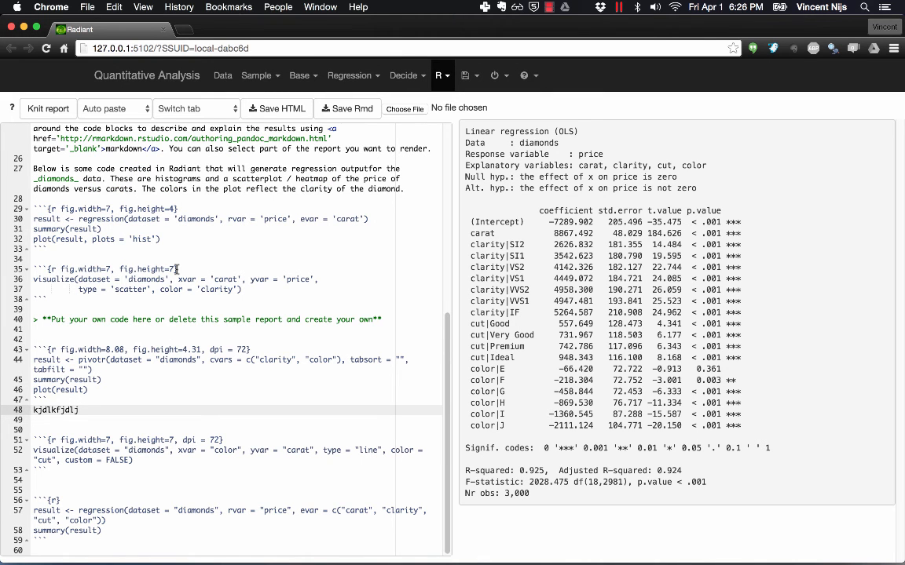
# Step: Save the report as 'report (1).html' and view the rendered Sample report in Chrome
pyautogui.click(277, 108)
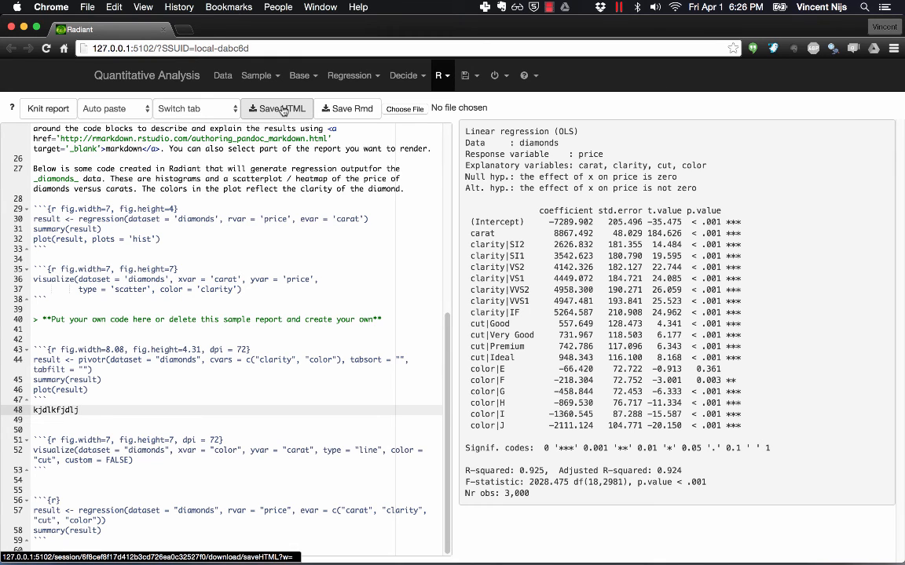
pyautogui.click(276, 108)
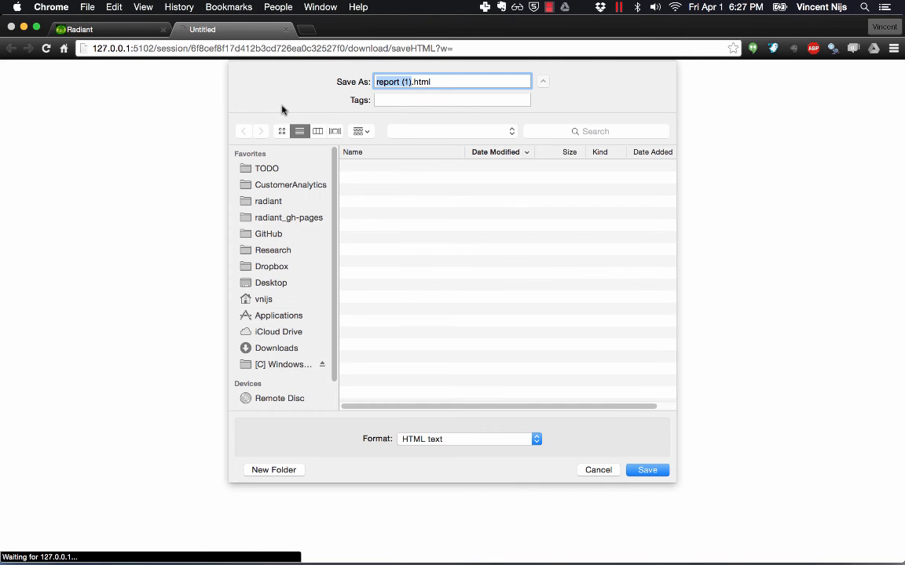
pyautogui.click(270, 283)
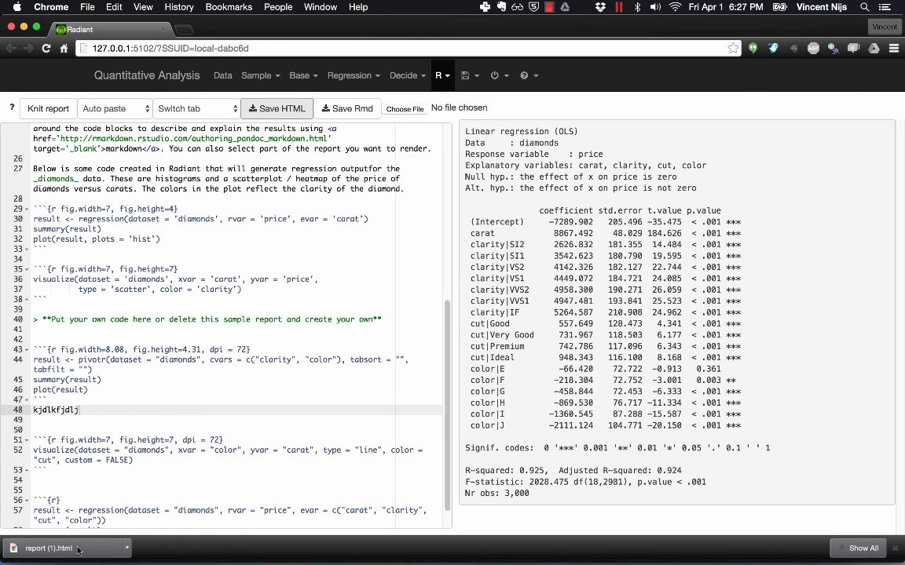
pyautogui.click(47, 548)
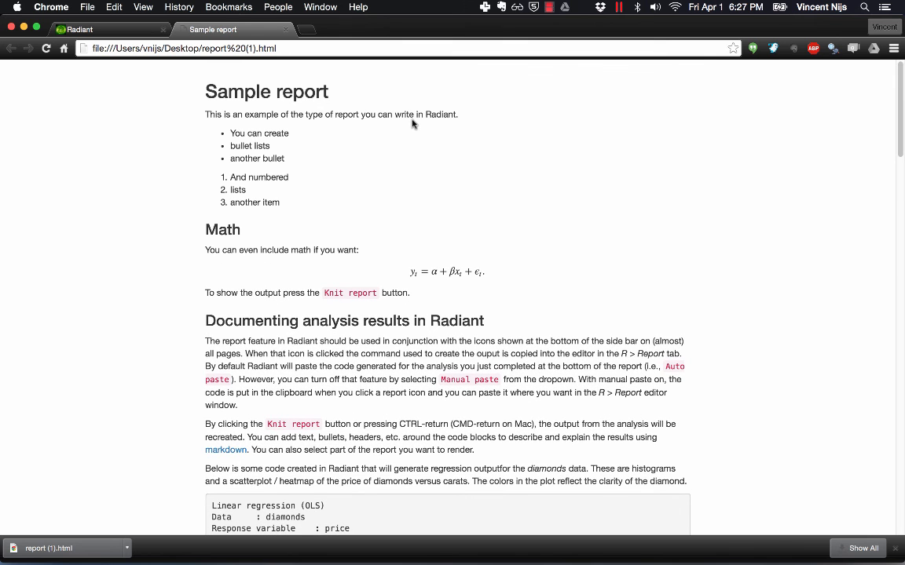
pyautogui.scroll(-3)
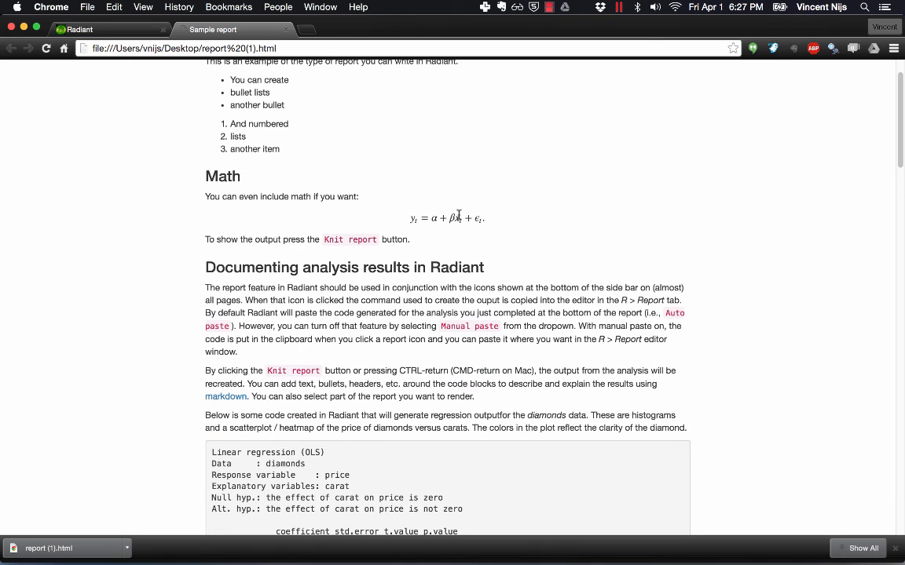
pyautogui.scroll(-3)
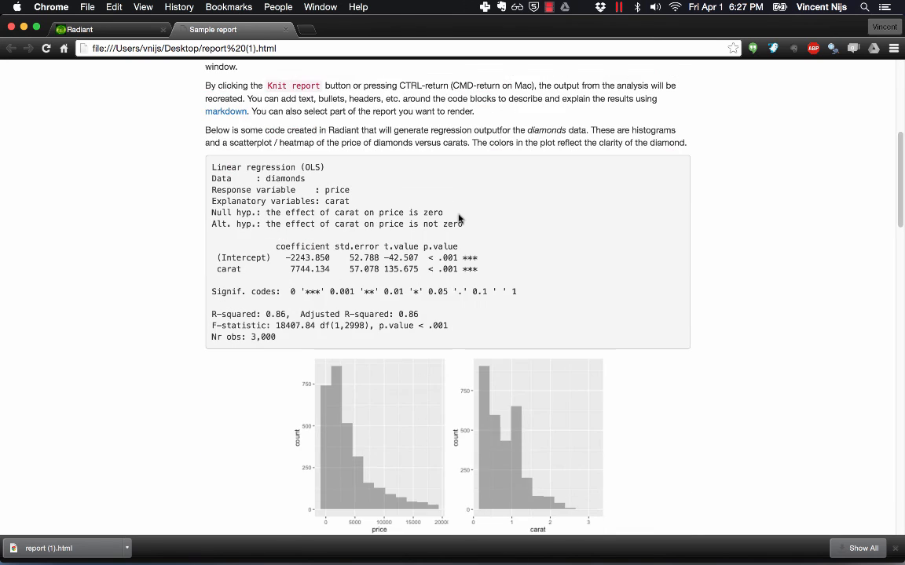
pyautogui.scroll(-3)
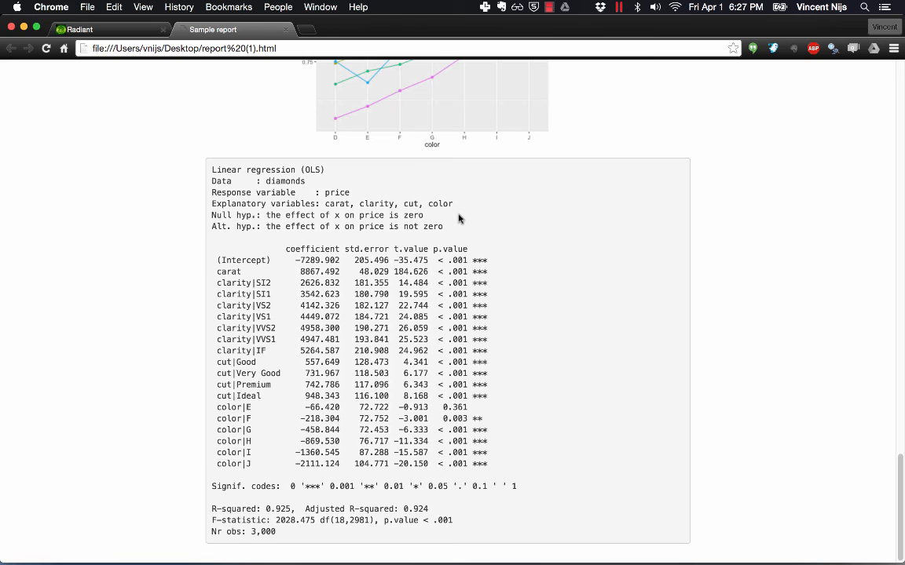